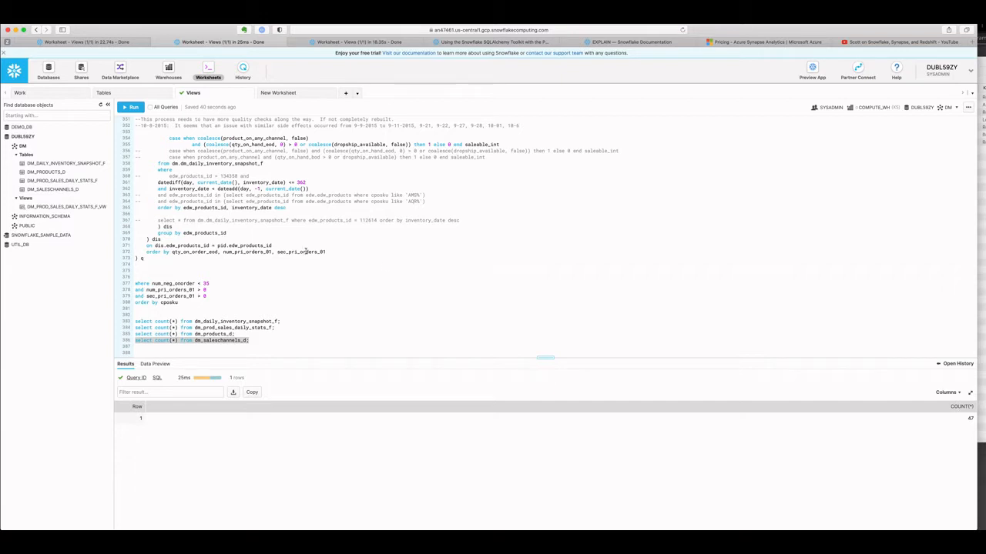
pyautogui.moveTo(46, 171)
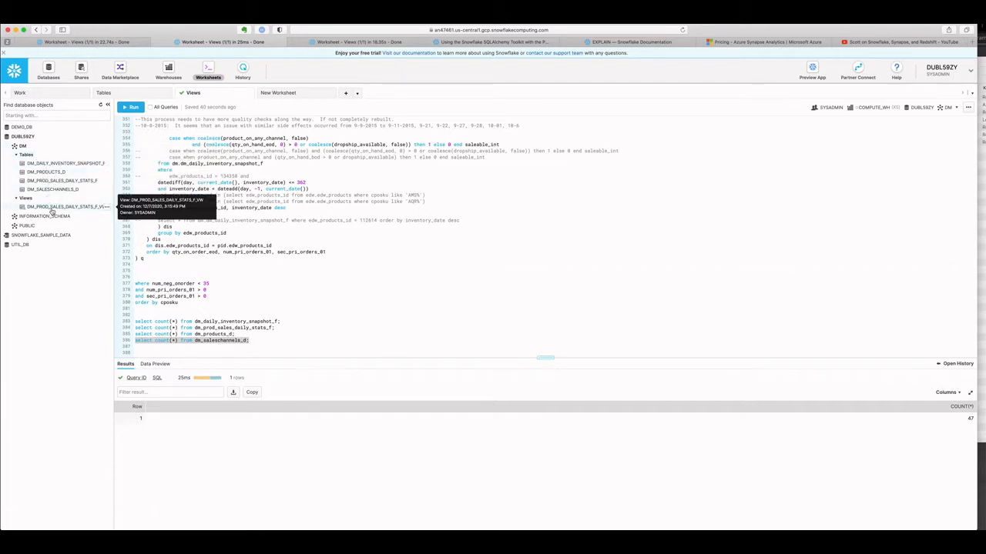
pyautogui.moveTo(54, 163)
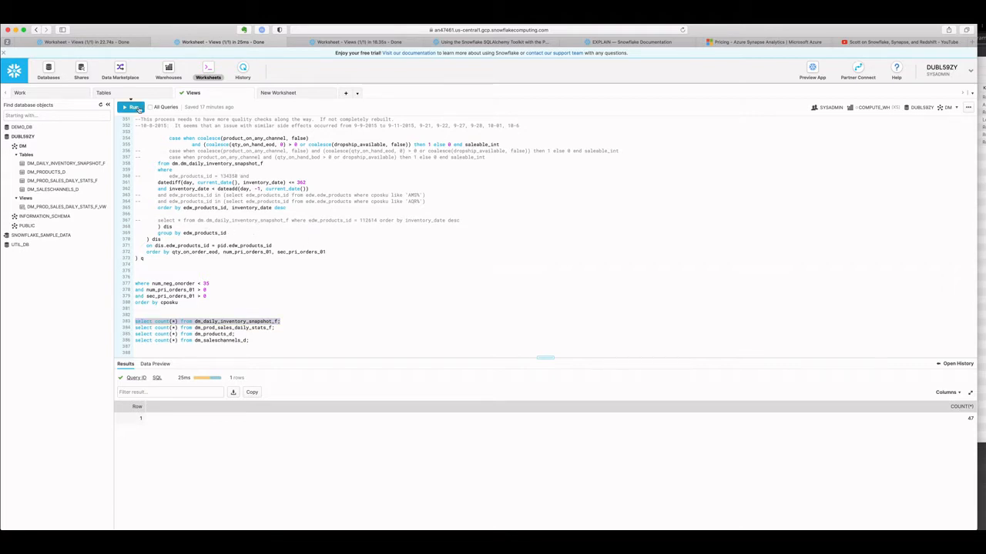
# - Rerun row counts: inventory snapshot 81,507,654, sales stats 48,802,715, products 155,059, channels 47
pyautogui.click(132, 107)
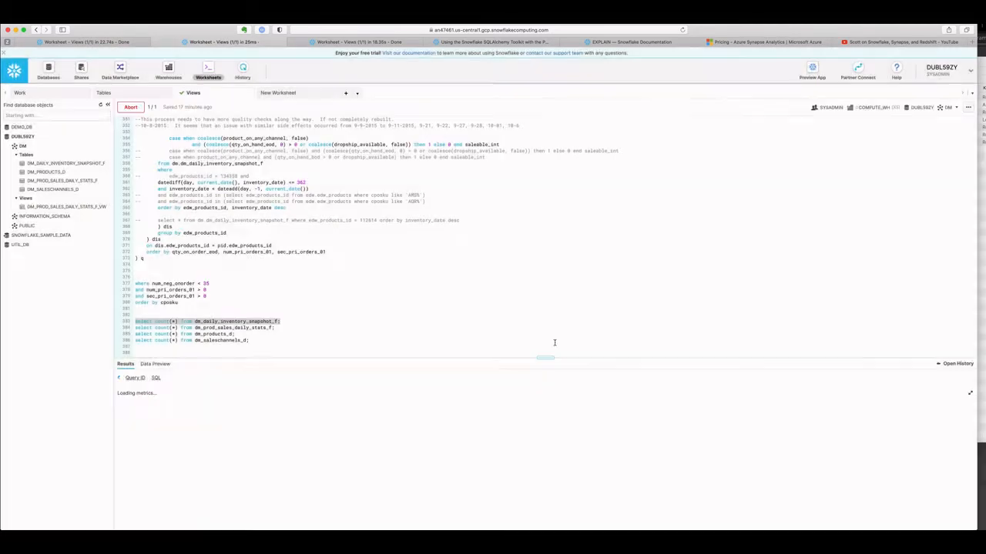
pyautogui.click(129, 107)
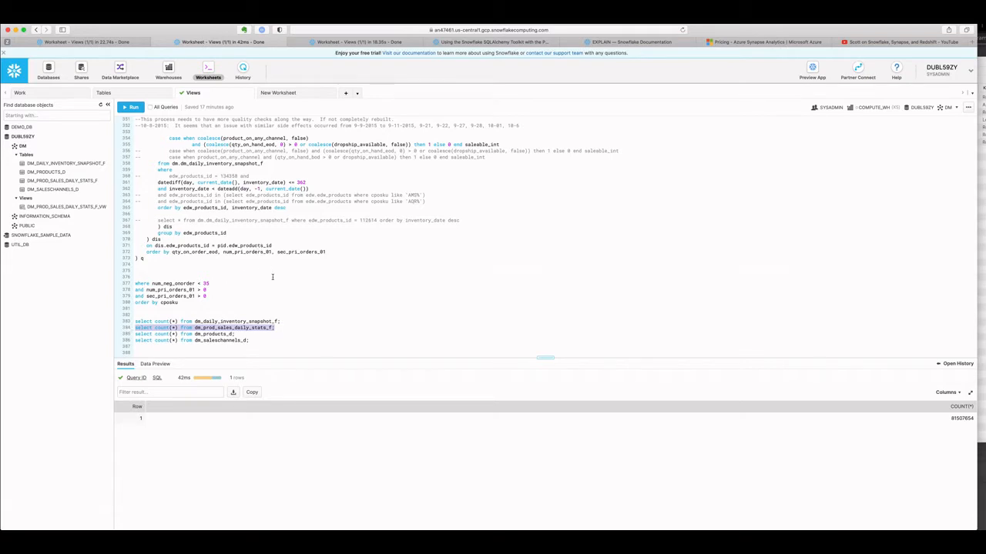
pyautogui.click(131, 107)
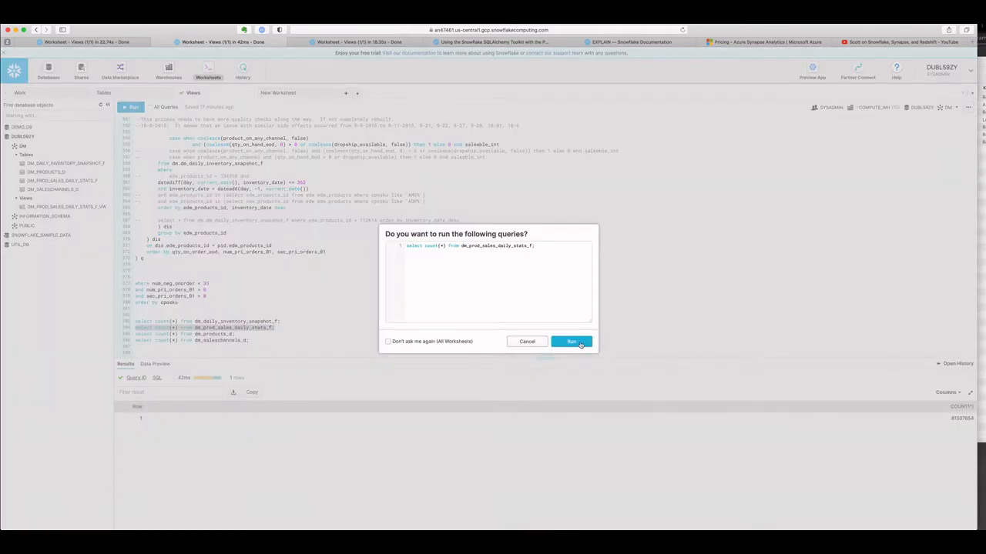
pyautogui.click(571, 341)
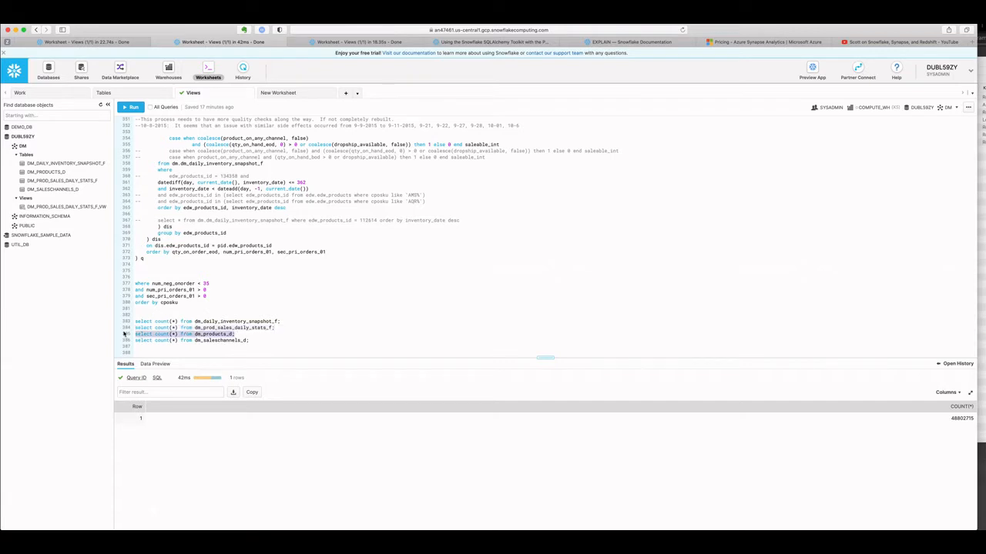
pyautogui.click(134, 107)
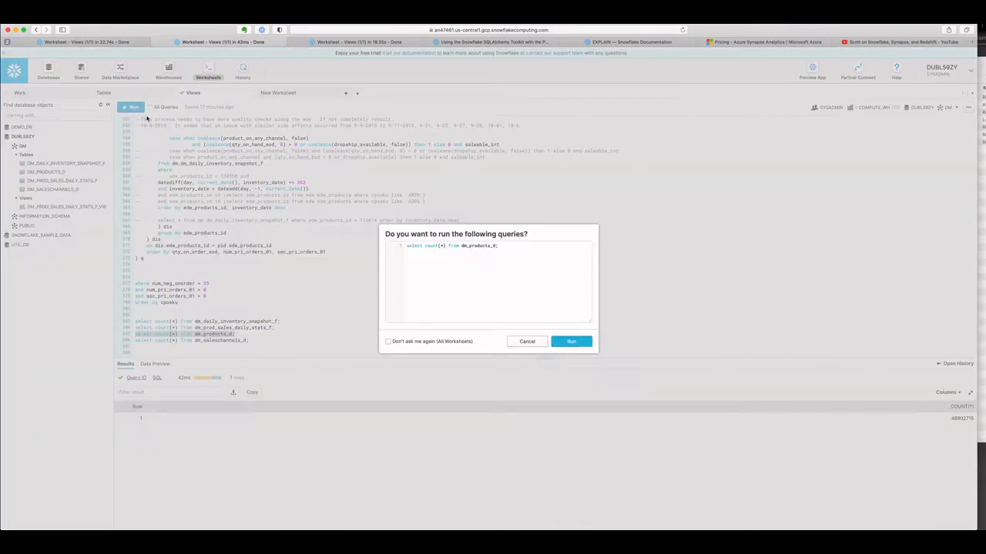
pyautogui.click(571, 341)
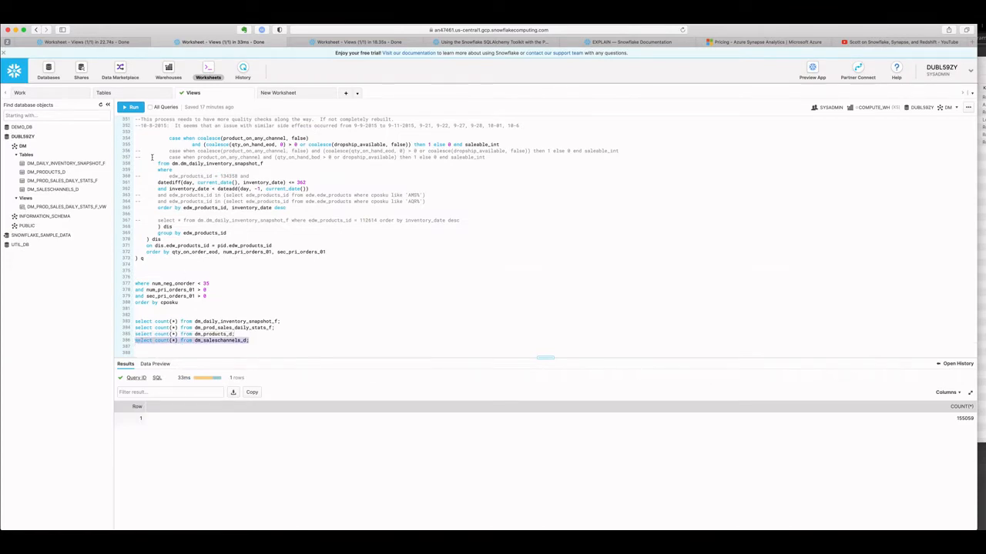
pyautogui.click(133, 106)
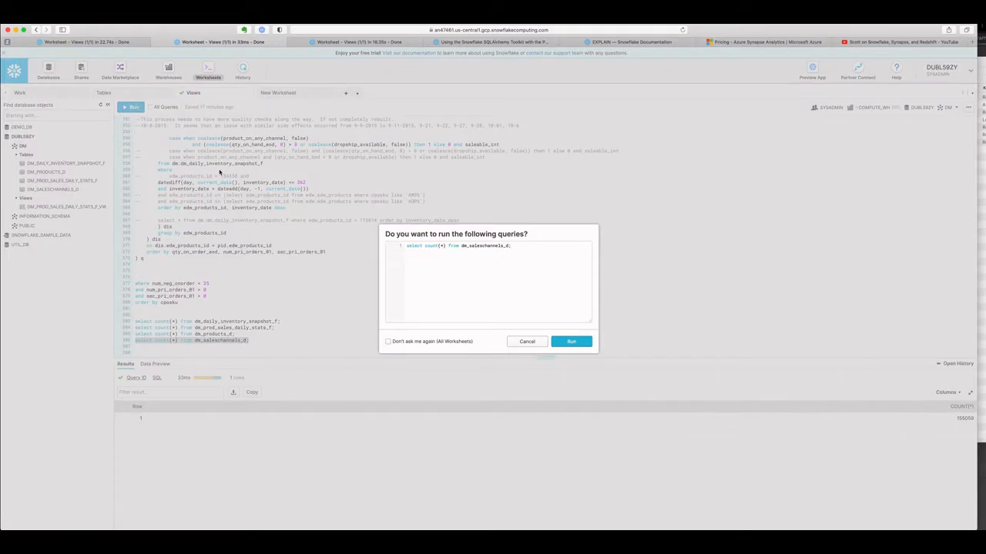
pyautogui.click(570, 341)
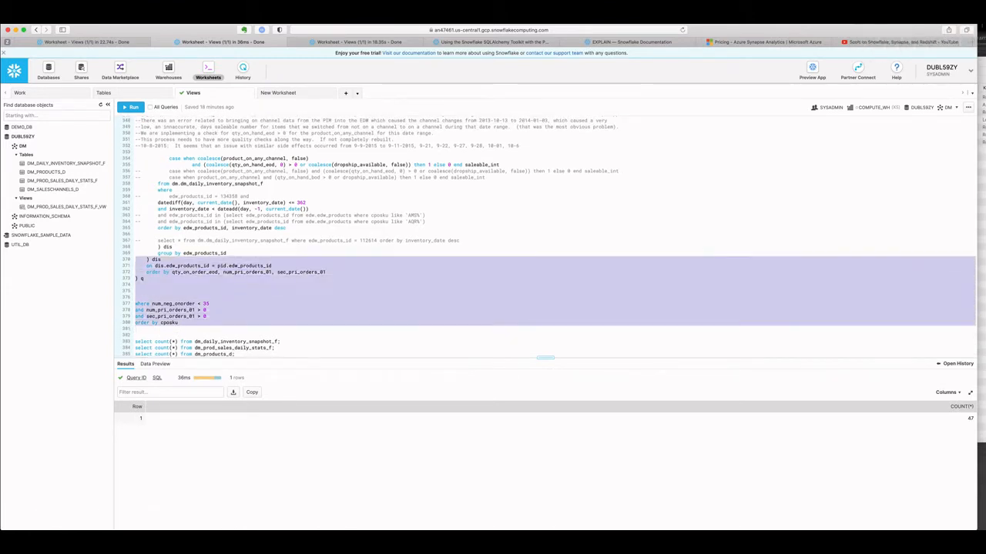
# - Select the full purchasing-analysis SELECT below the explain line, through order by cposku
pyautogui.scroll(3)
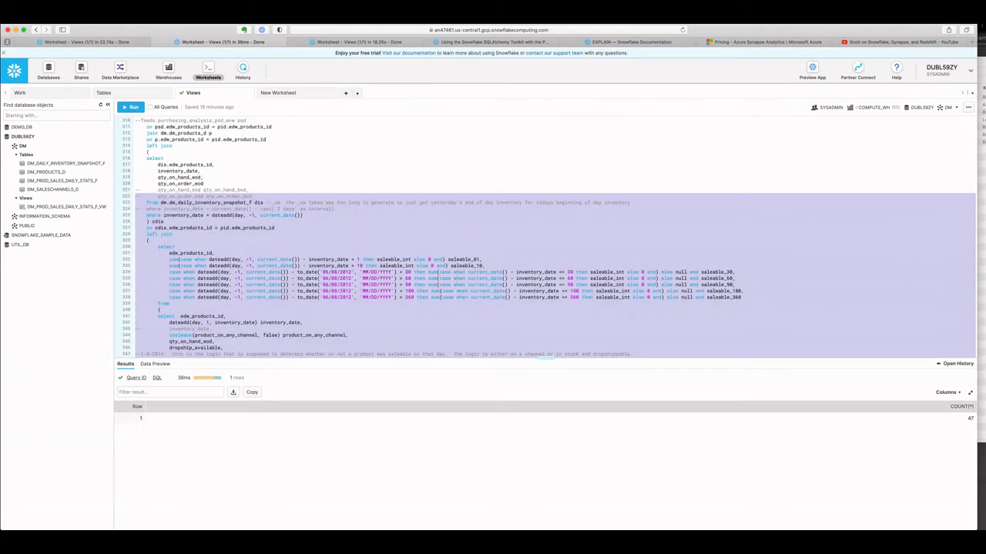
pyautogui.scroll(-3)
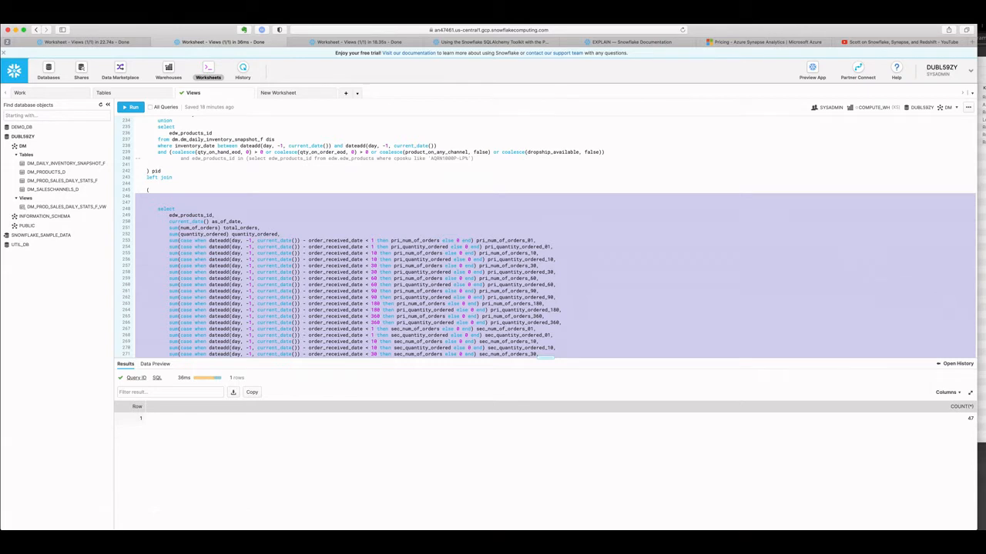
pyautogui.scroll(-3)
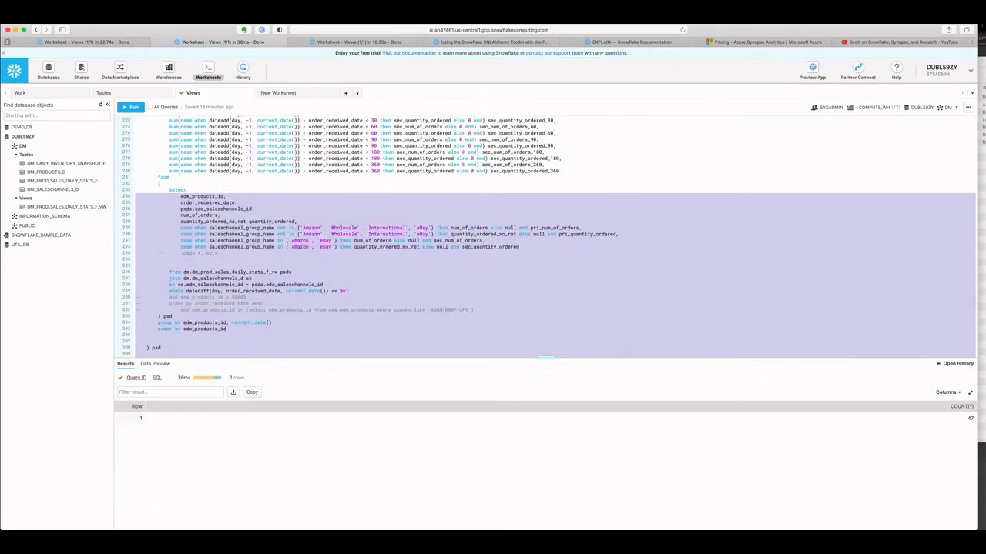
pyautogui.scroll(3)
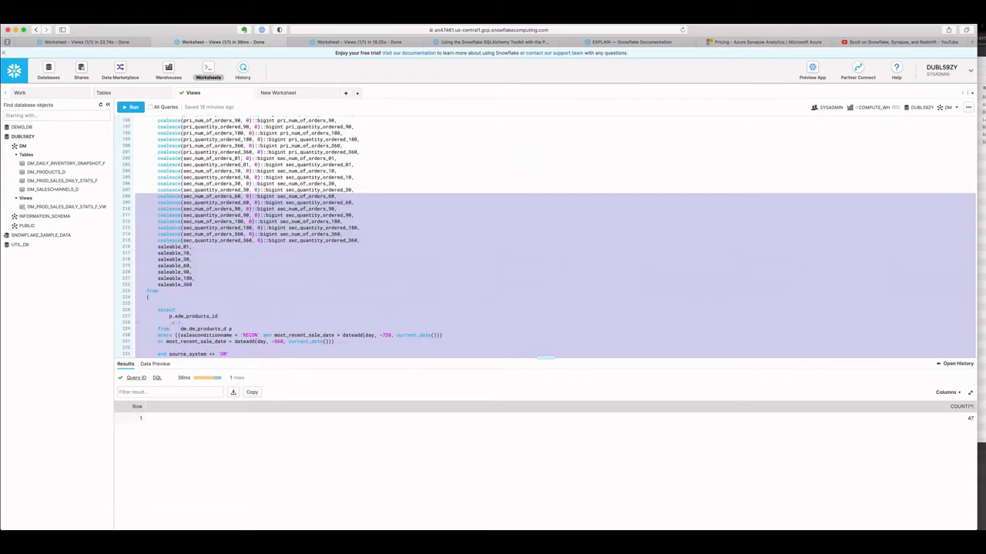
pyautogui.scroll(3)
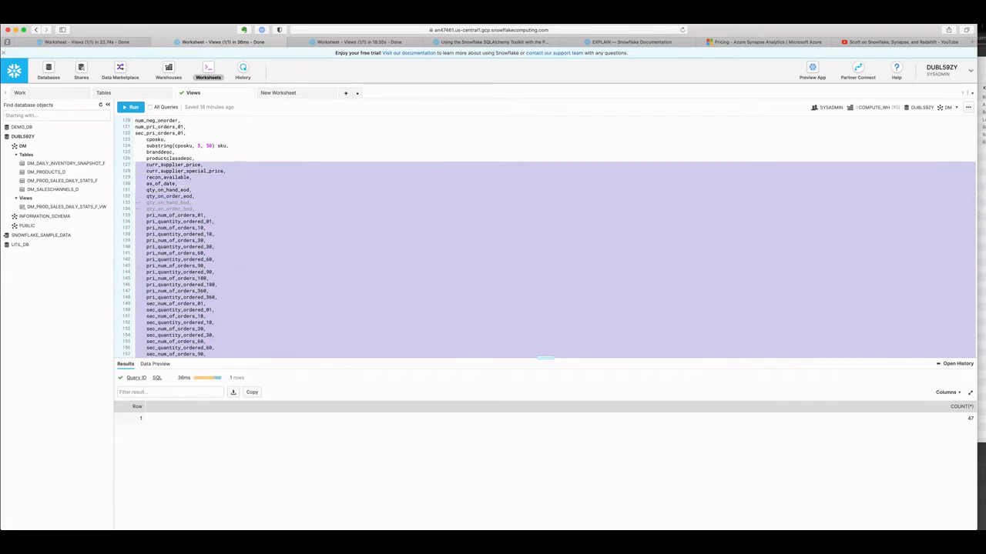
pyautogui.scroll(3)
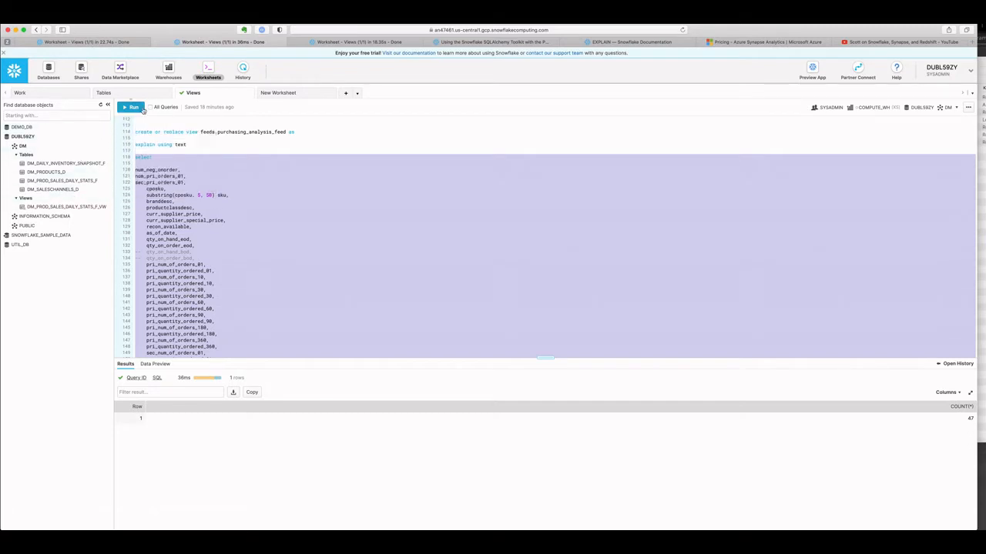
# - Run the purchasing-analysis query, returning 49,014 rows in 1.08 s, and scroll the results
pyautogui.click(131, 107)
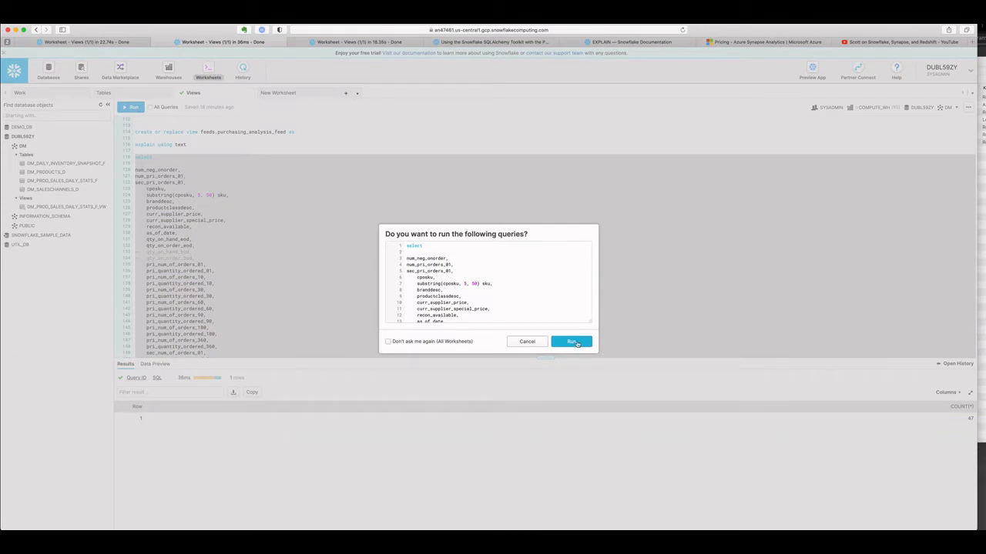
pyautogui.click(571, 342)
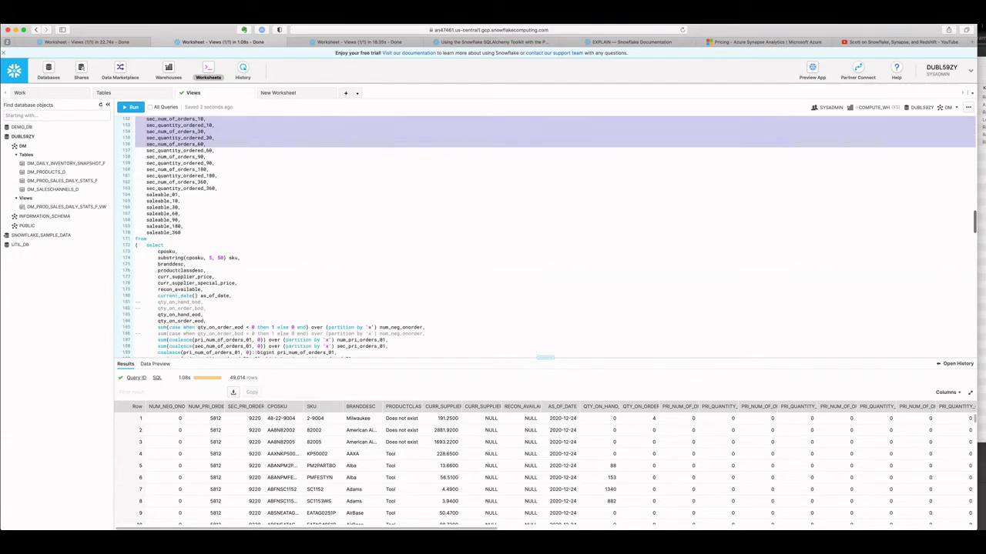
pyautogui.scroll(-3)
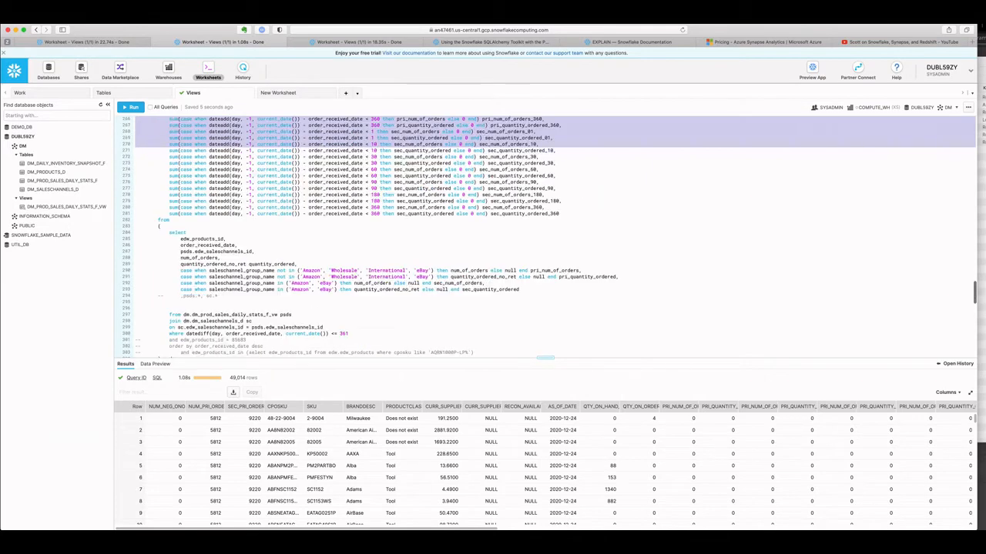
pyautogui.scroll(-3)
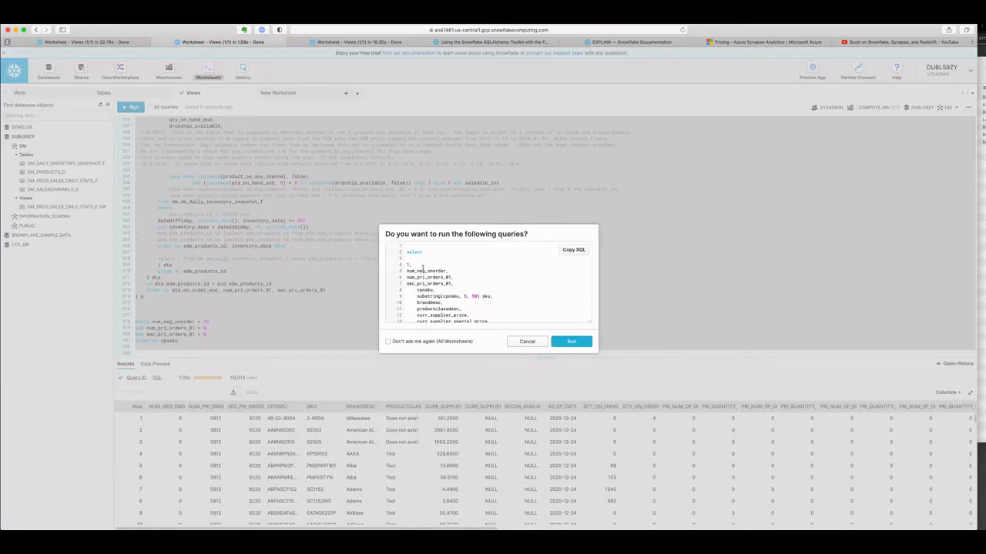
pyautogui.click(571, 341)
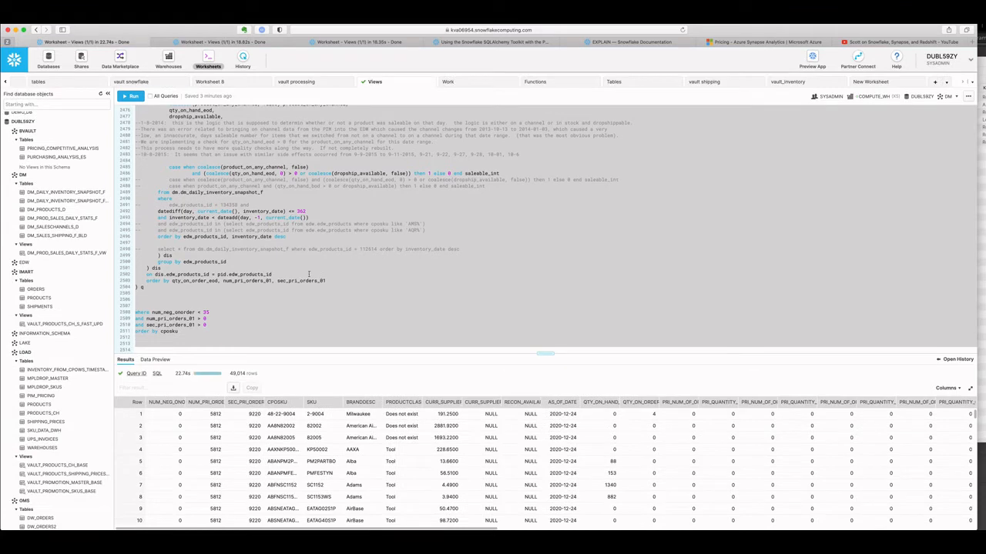
# - Select the purchasing query in the first account's worksheet, top to final order by cposku
pyautogui.scroll(3)
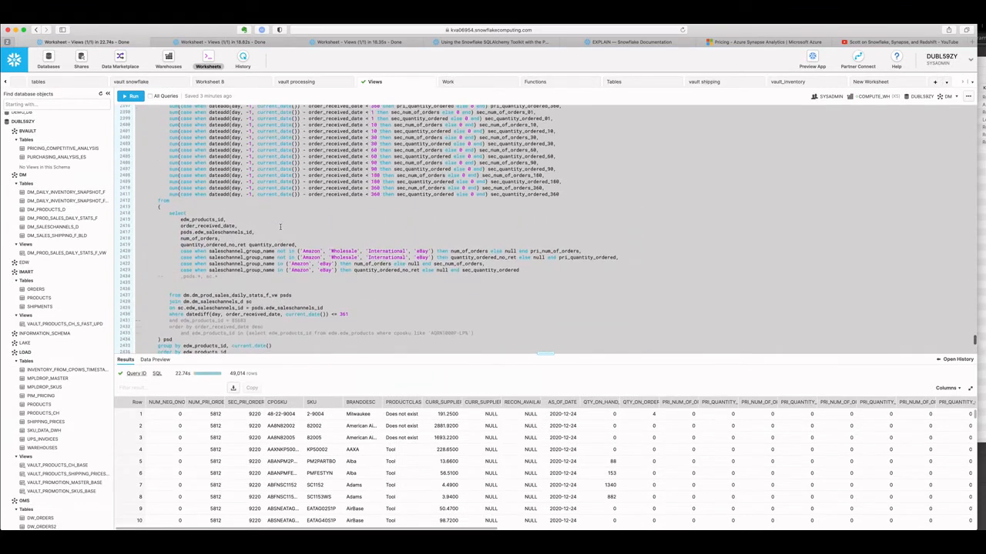
pyautogui.scroll(3)
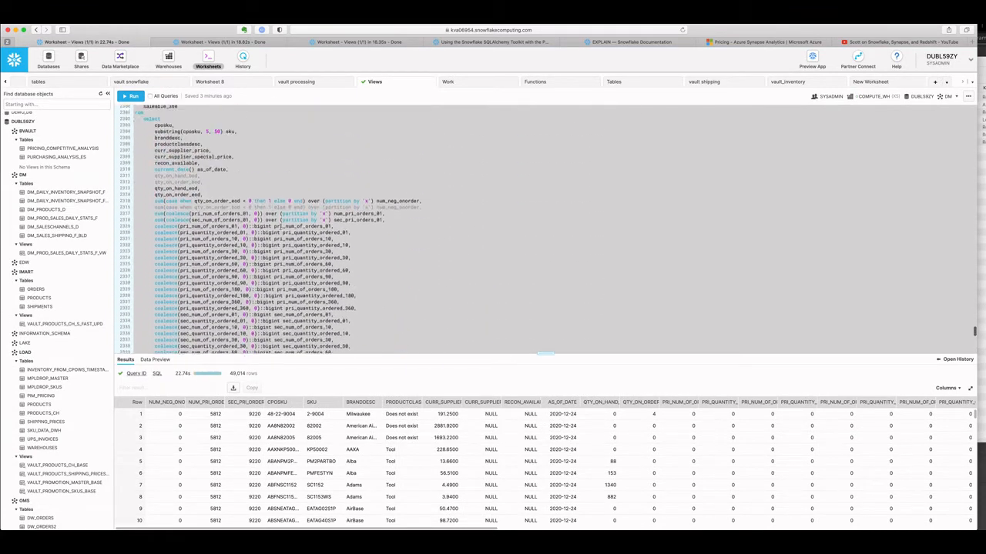
pyautogui.scroll(3)
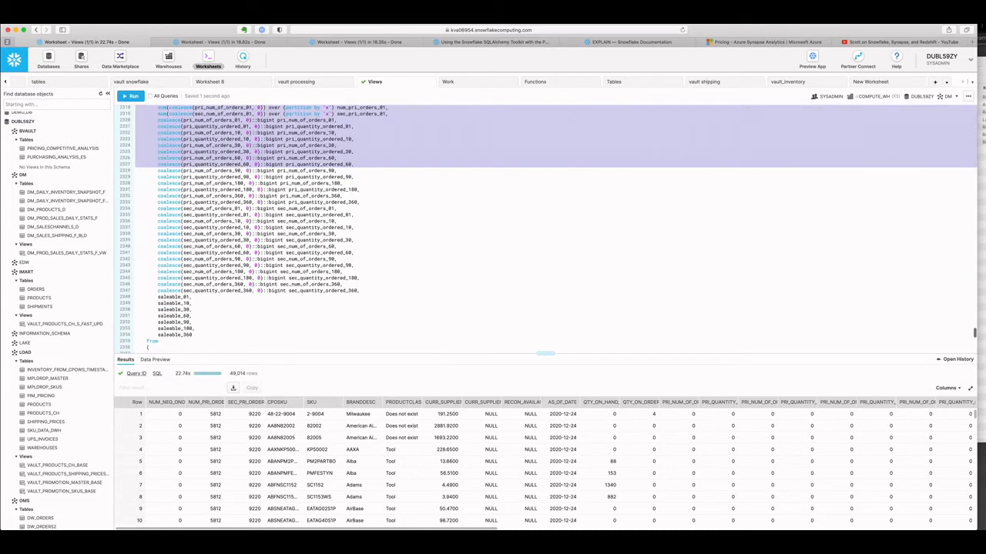
pyautogui.scroll(-3)
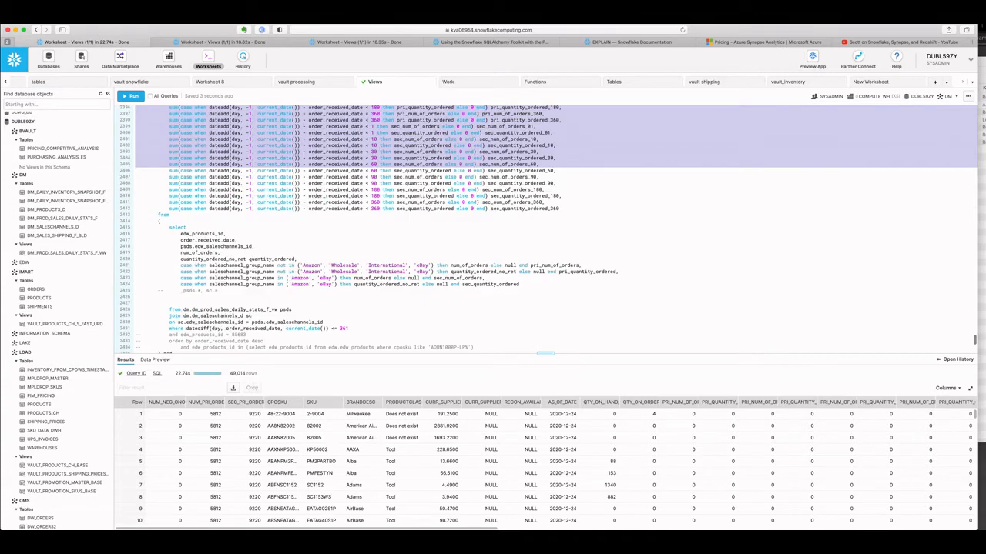
pyautogui.scroll(-3)
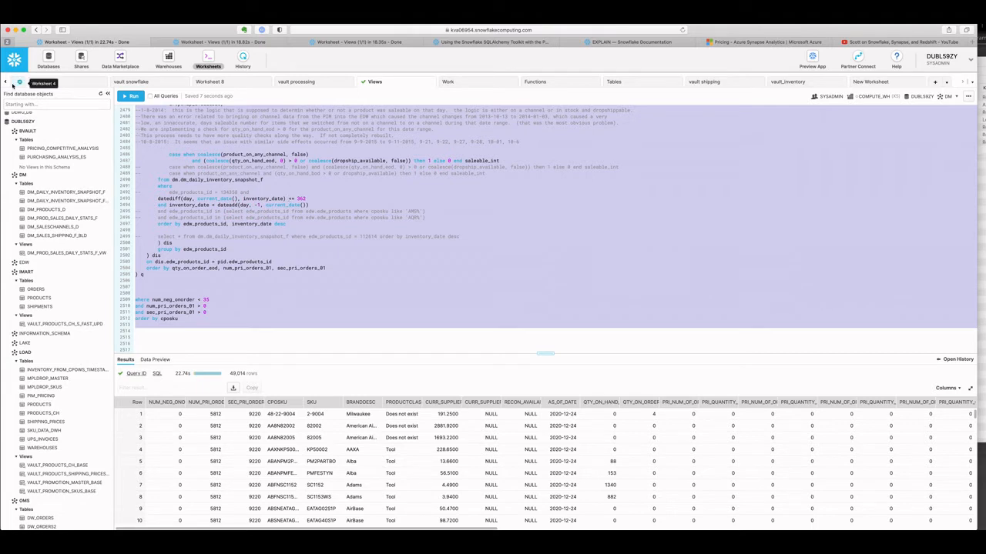
# - Re-run the query on the first account (22.08 s), then bring up the Azure worksheet
pyautogui.click(132, 95)
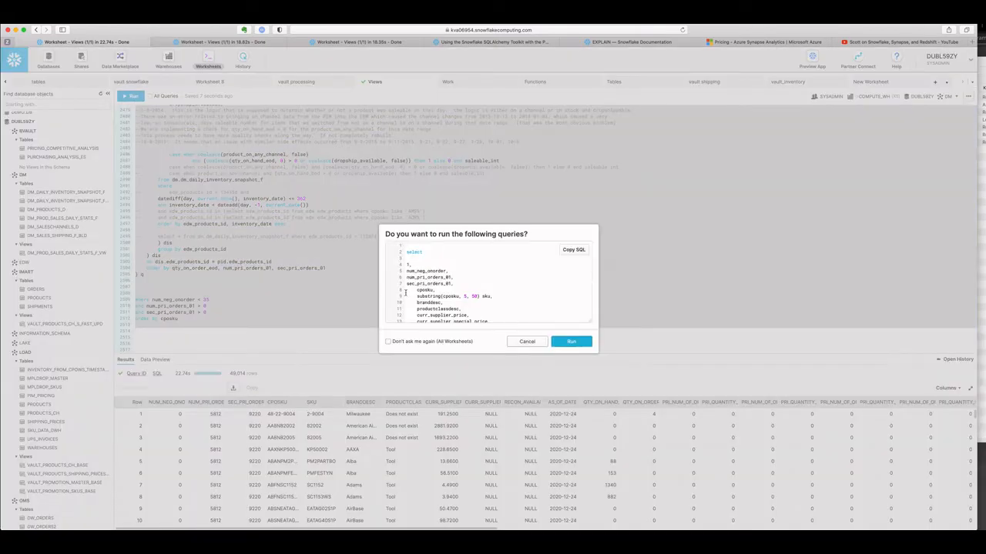
pyautogui.click(571, 341)
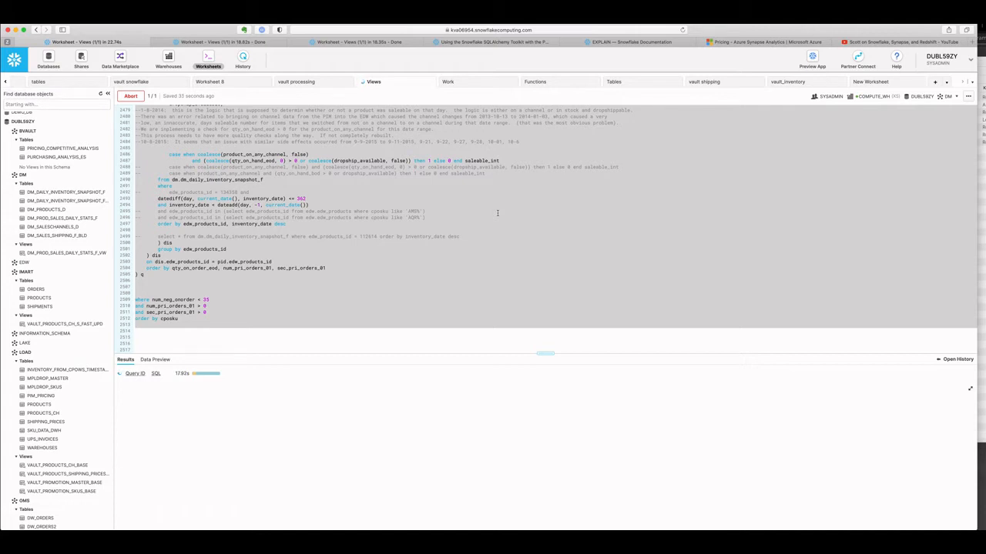
pyautogui.click(130, 95)
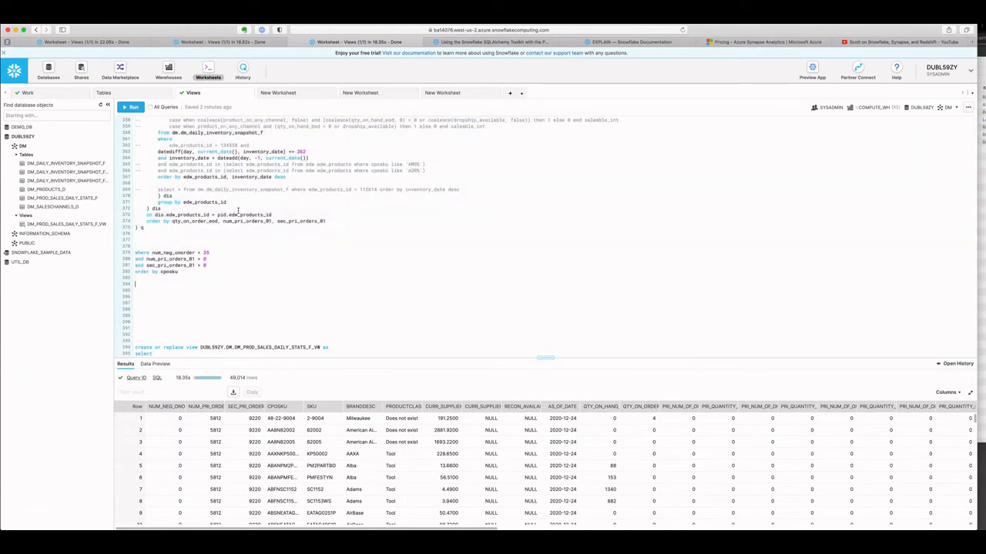
# - Select and run the purchasing query on Azure, returning 49,014 rows in 20.64 s
pyautogui.scroll(3)
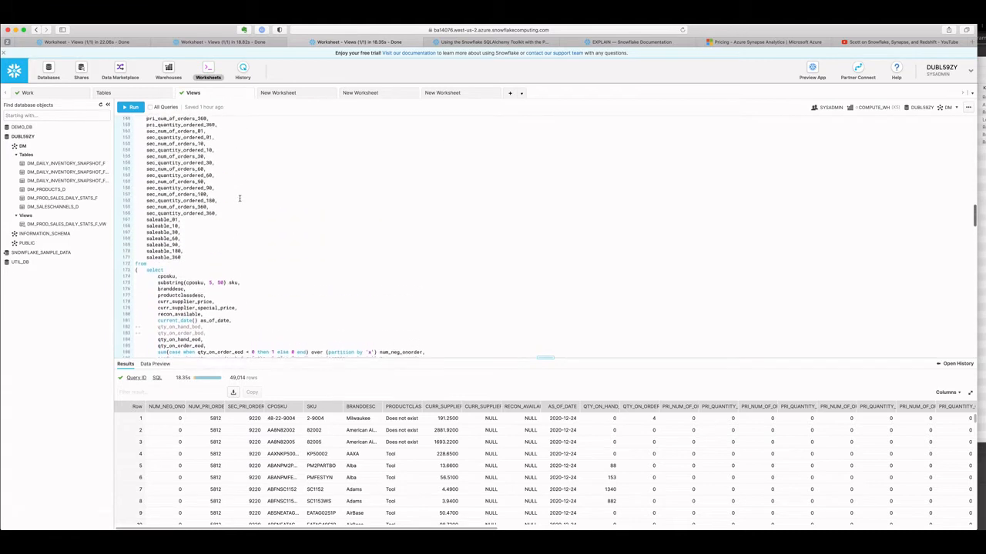
pyautogui.scroll(3)
pyautogui.write('explain using text')
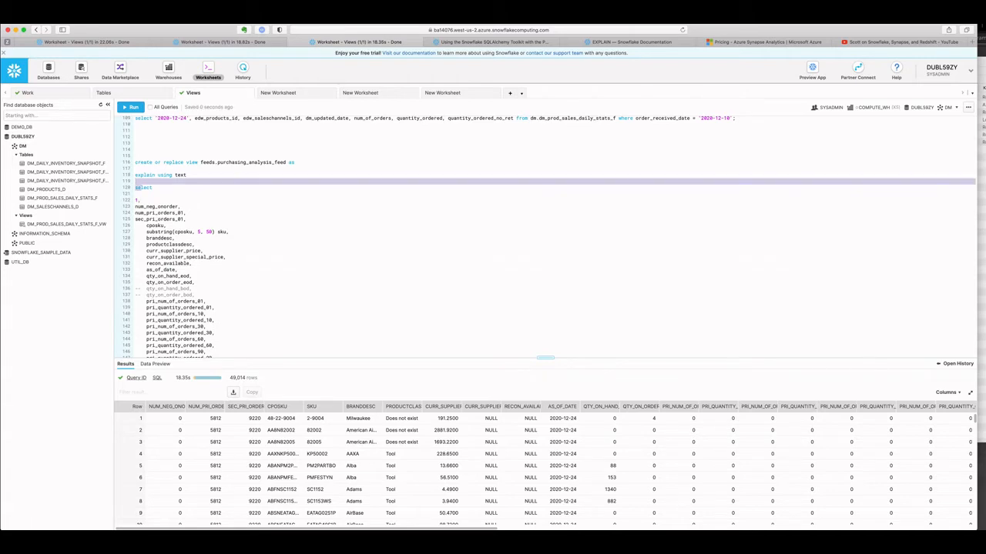
pyautogui.scroll(-3)
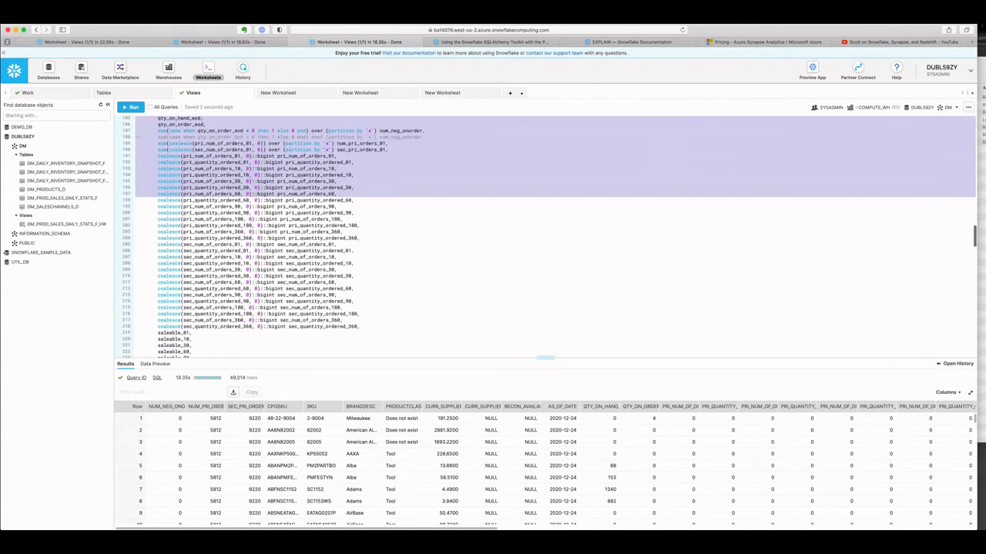
pyautogui.scroll(-3)
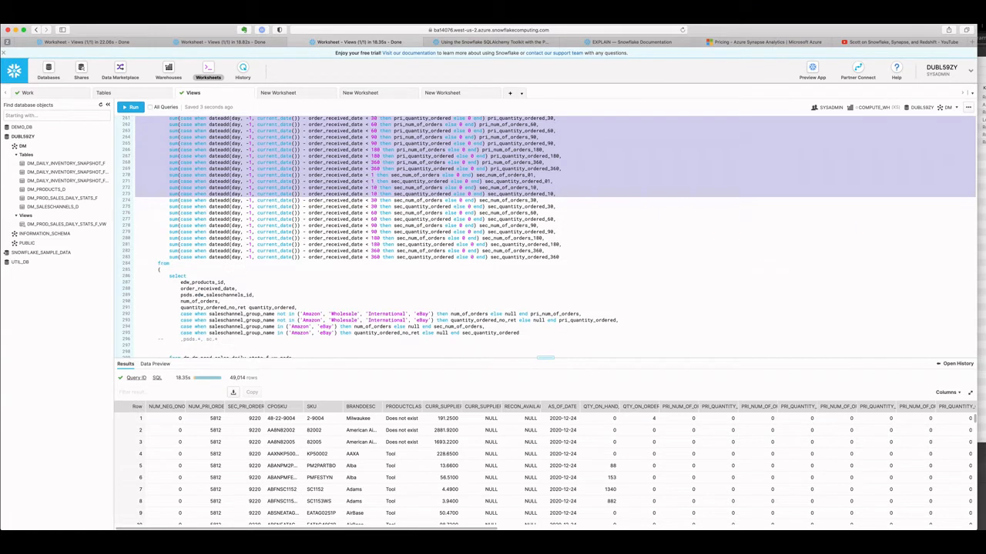
pyautogui.scroll(-3)
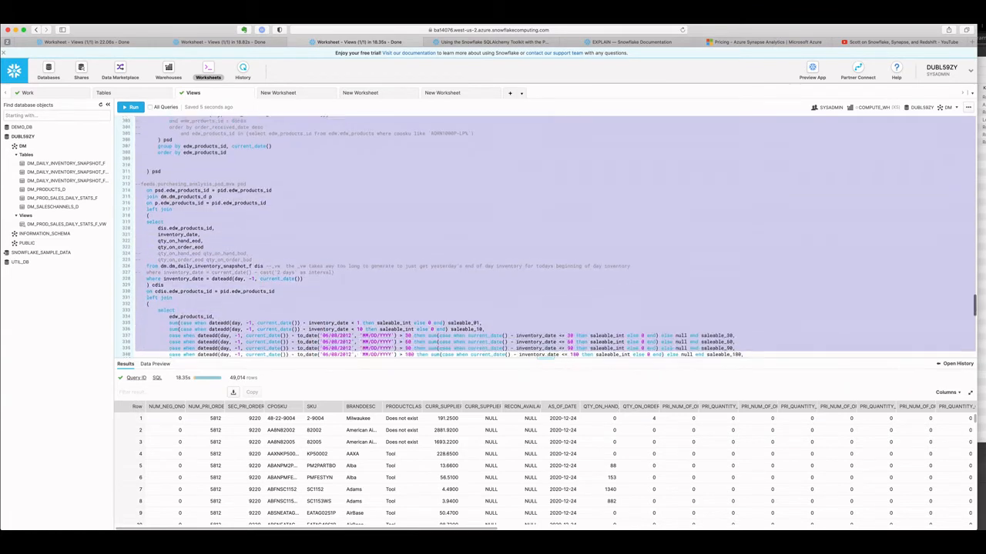
pyautogui.scroll(-3)
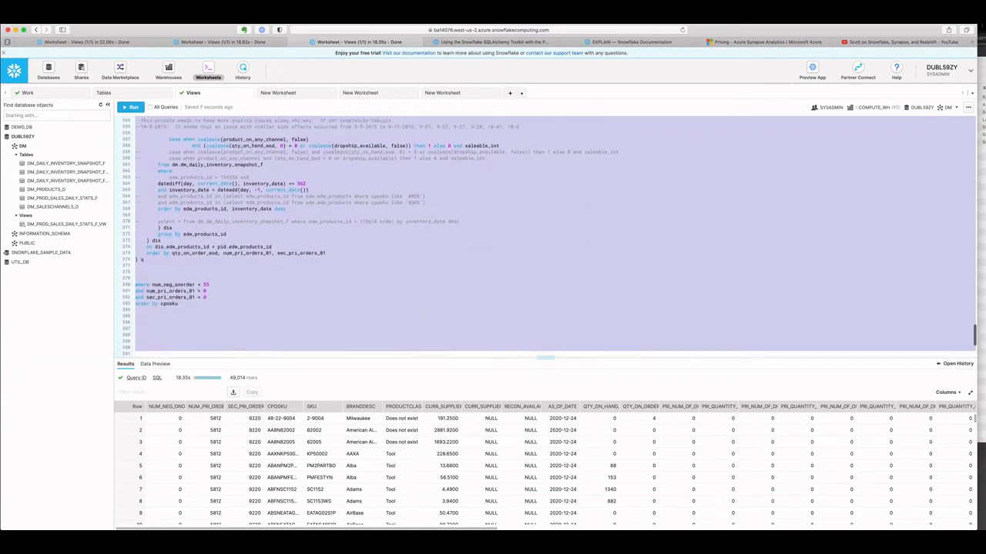
pyautogui.scroll(-3)
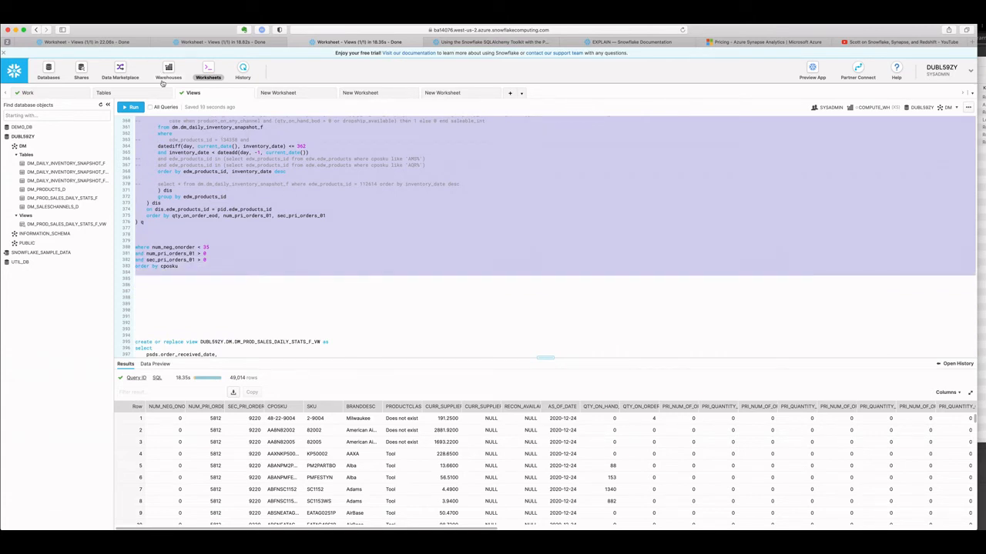
pyautogui.click(133, 107)
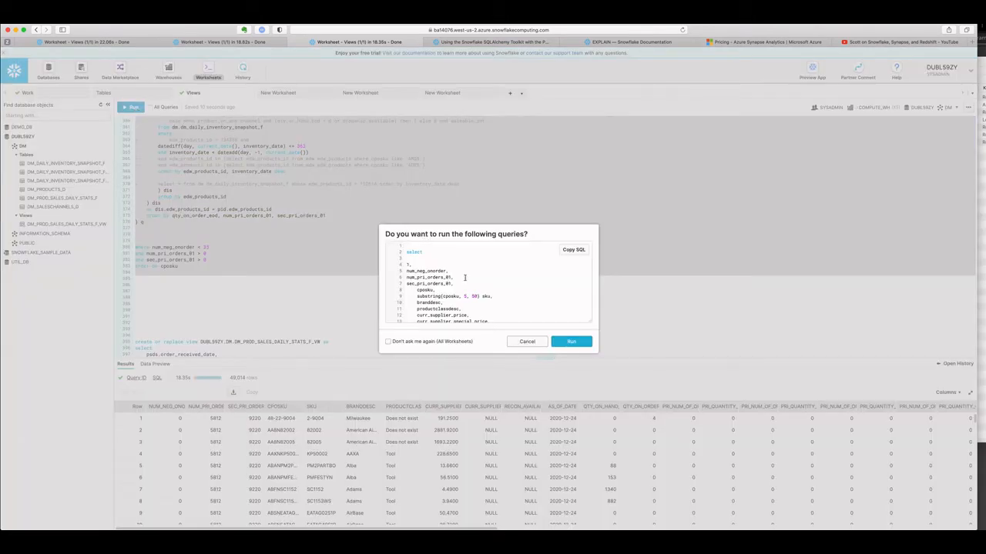
pyautogui.click(571, 341)
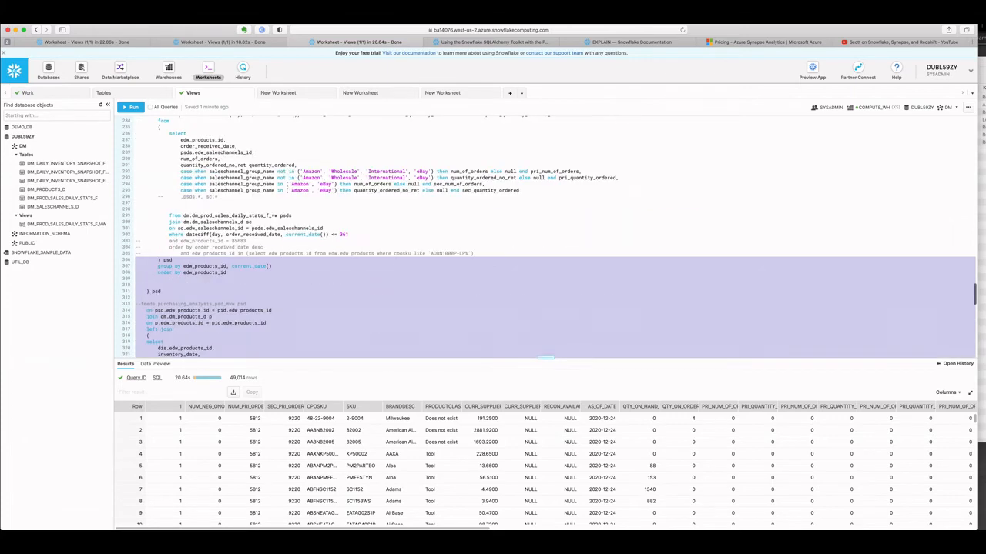
# - Run EXPLAIN USING TEXT on Azure and view the plan: 349 of 677 partitions assigned
pyautogui.scroll(3)
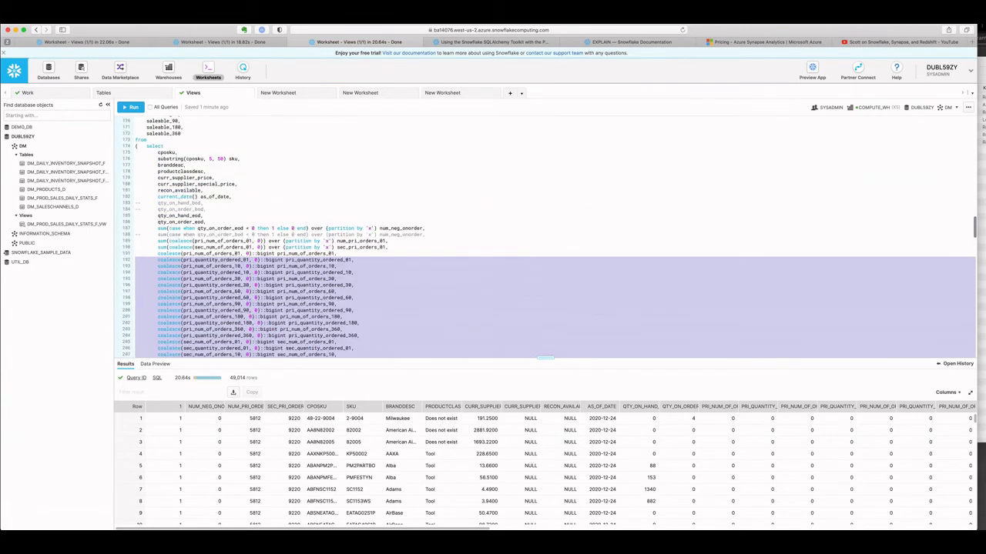
pyautogui.scroll(3)
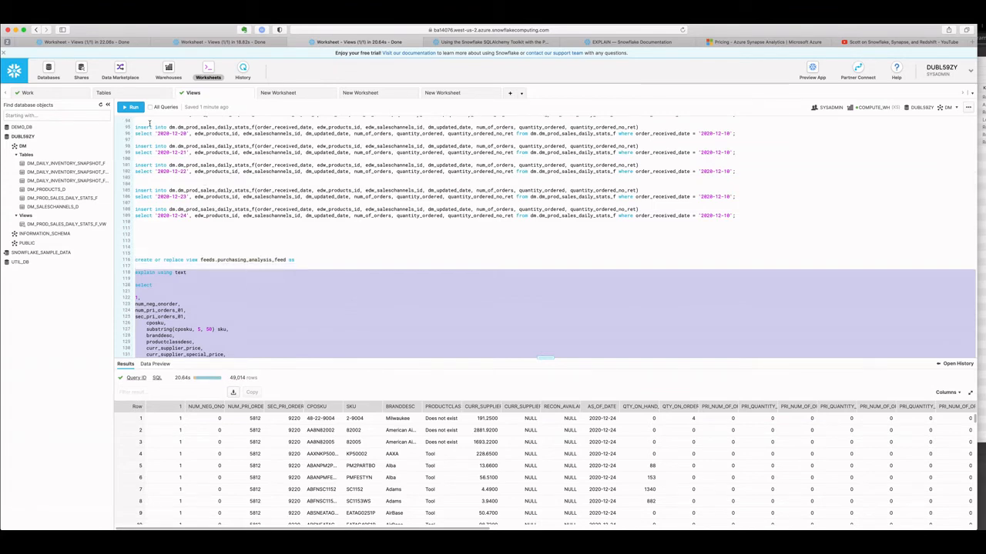
pyautogui.click(131, 107)
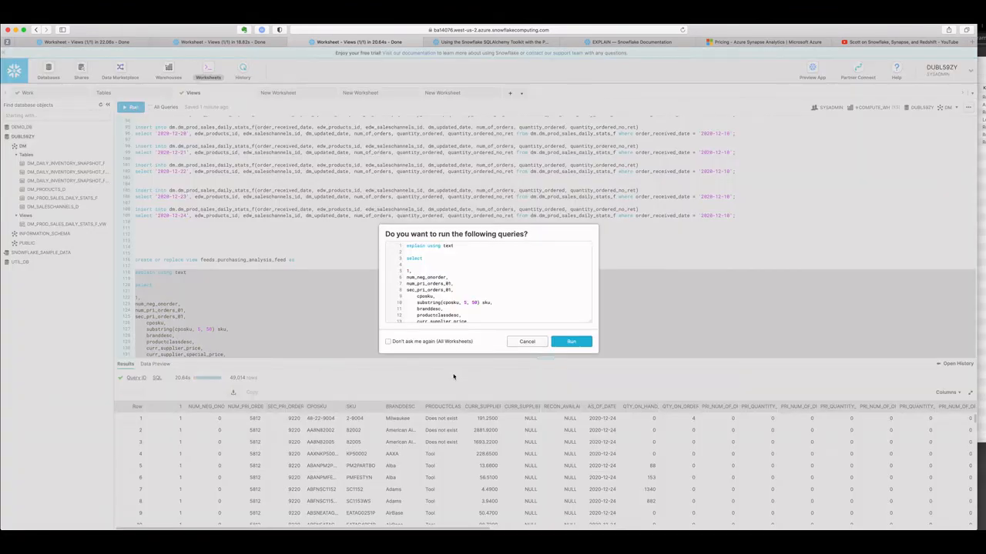
pyautogui.click(571, 341)
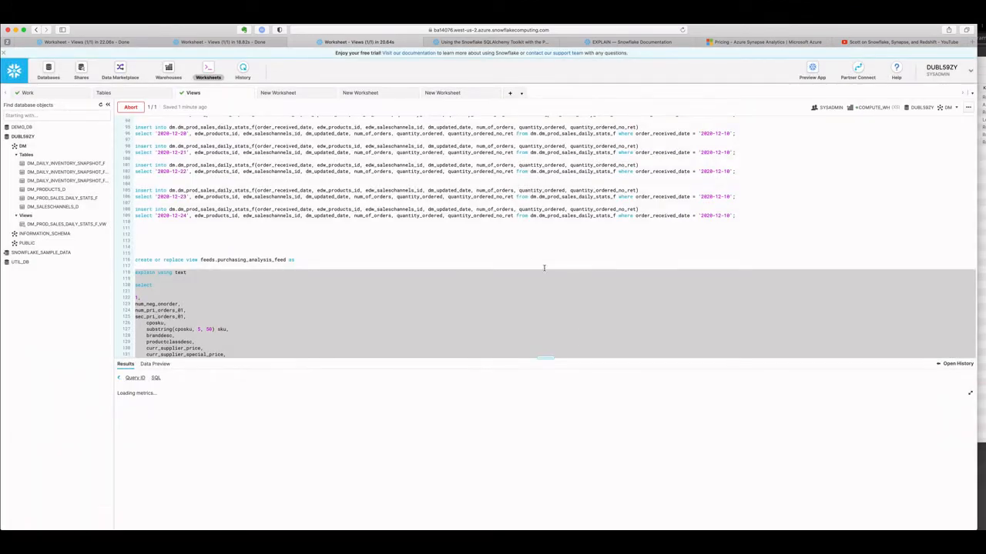
pyautogui.click(130, 107)
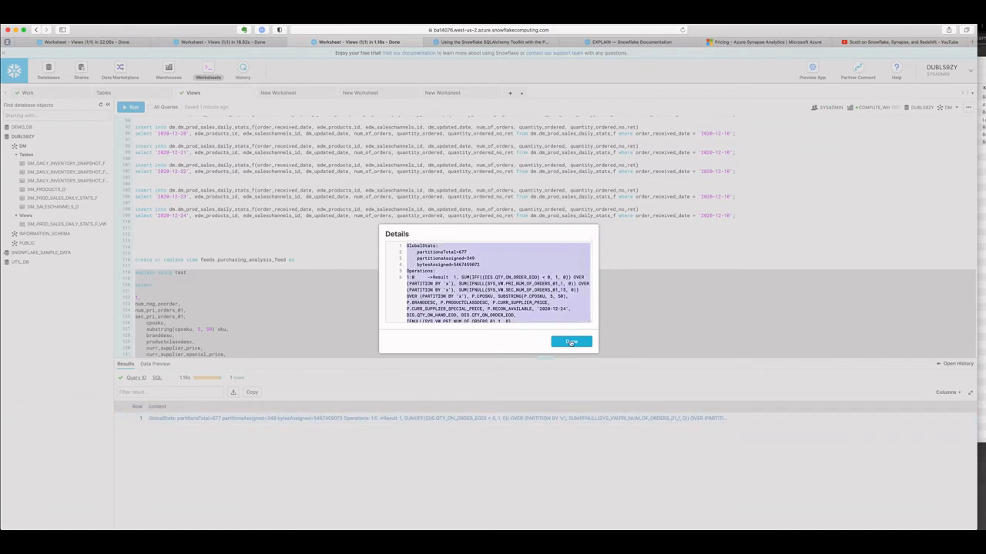
pyautogui.click(571, 342)
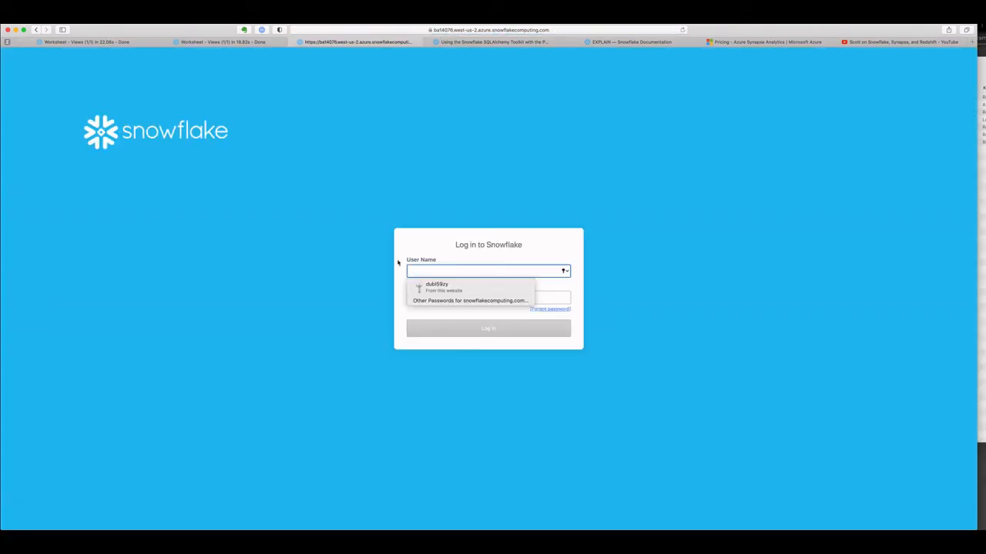
pyautogui.moveTo(98, 83)
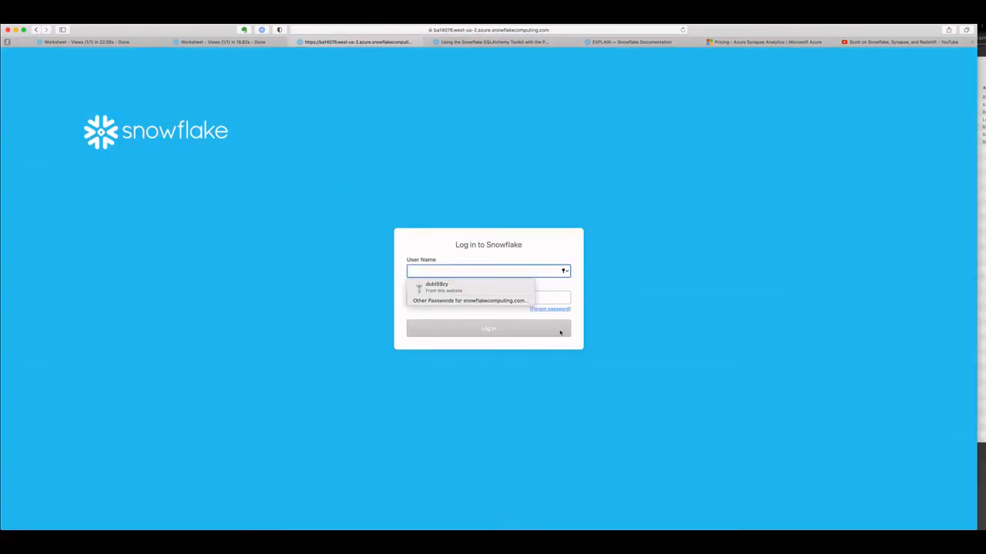
# - Log in to the Azure account, then view the GCP worksheet's 49,014 rows in 18.82 s
pyautogui.click(436, 286)
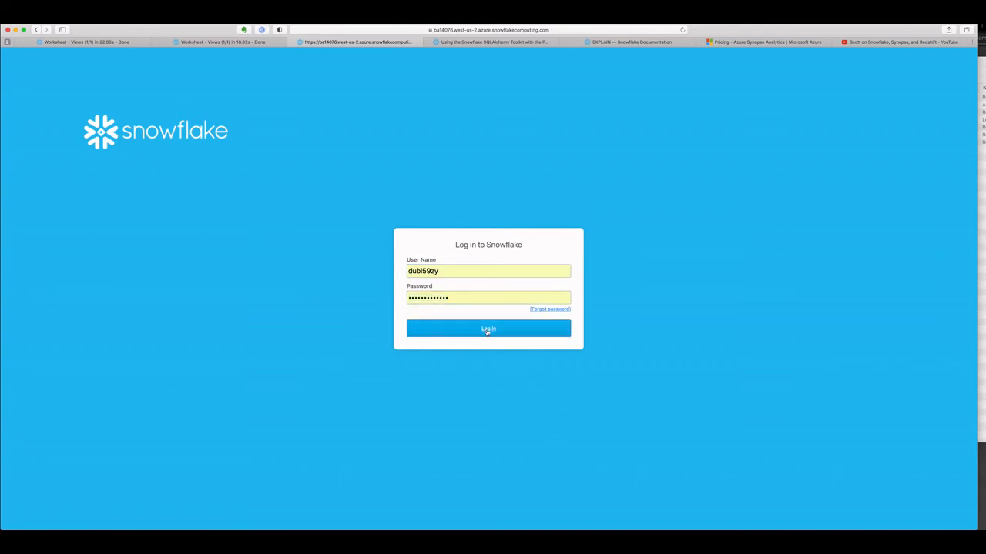
pyautogui.click(488, 329)
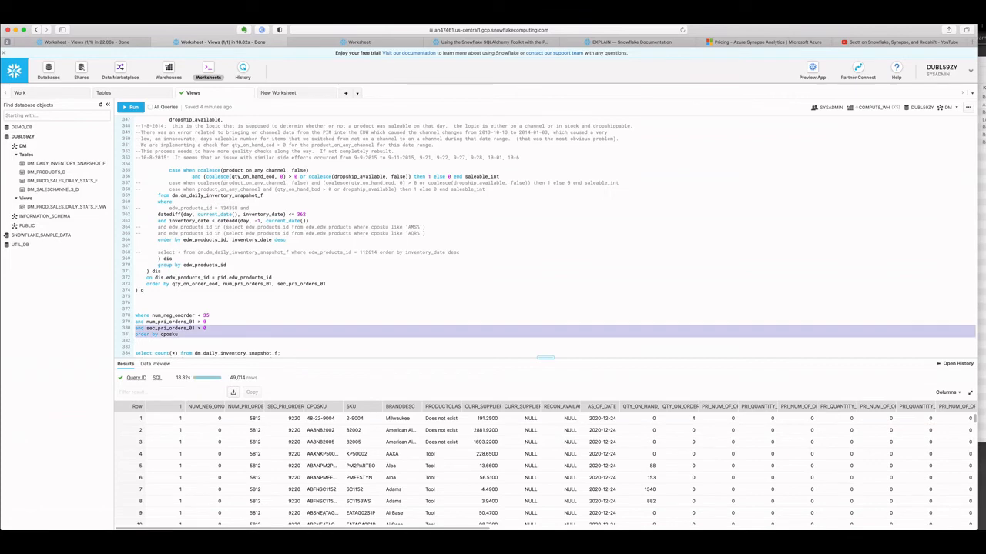
# - Run the explain plan on the GCP account and view its details: 349 of 677 partitions
pyautogui.scroll(3)
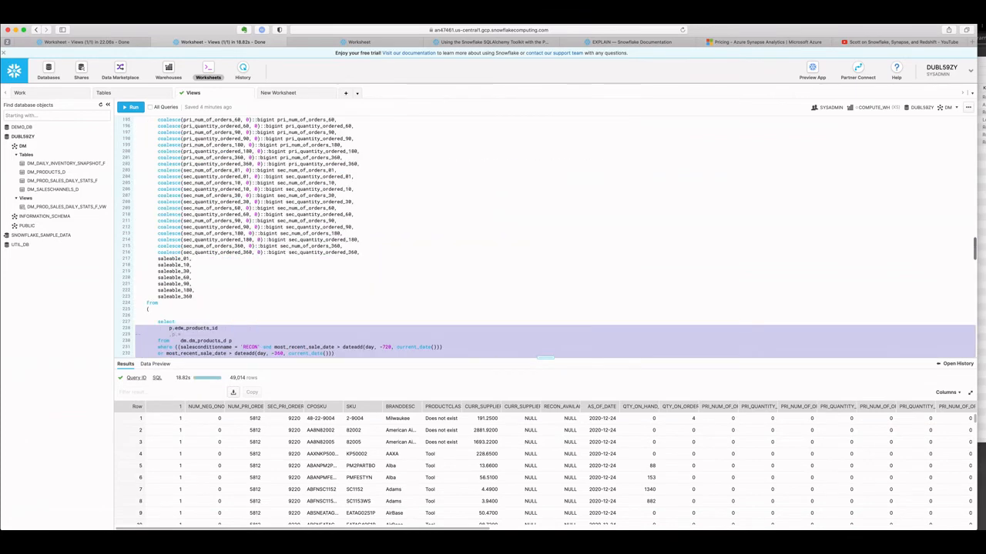
pyautogui.scroll(3)
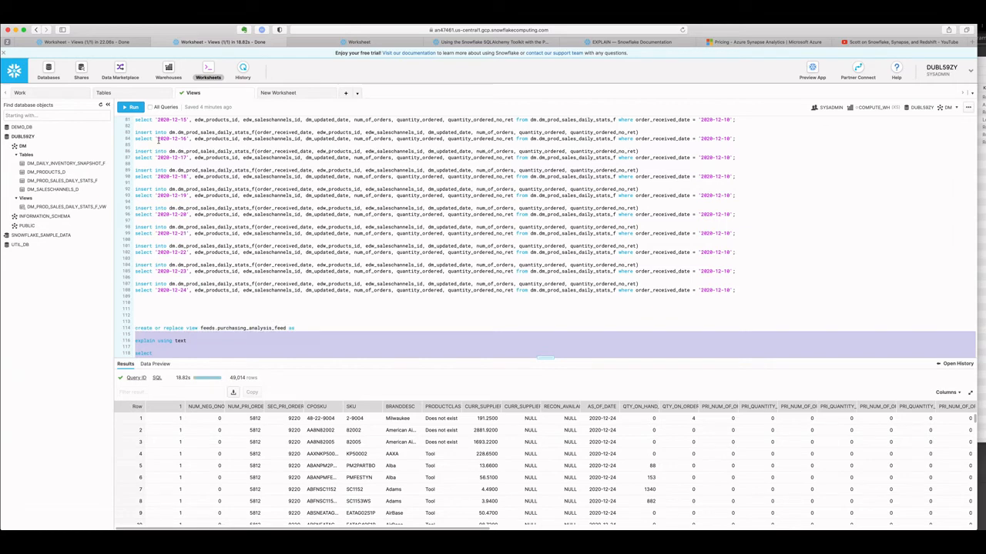
pyautogui.click(131, 107)
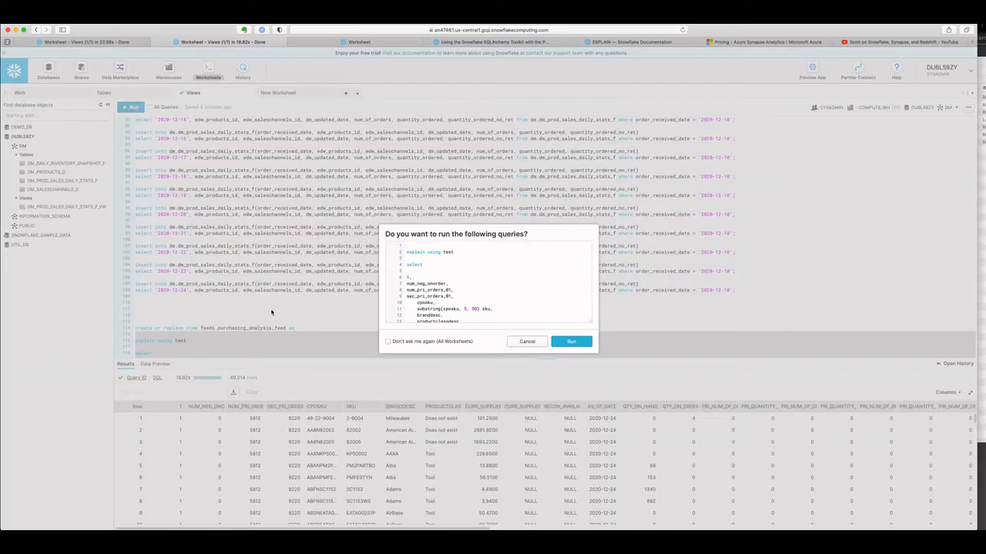
pyautogui.click(571, 341)
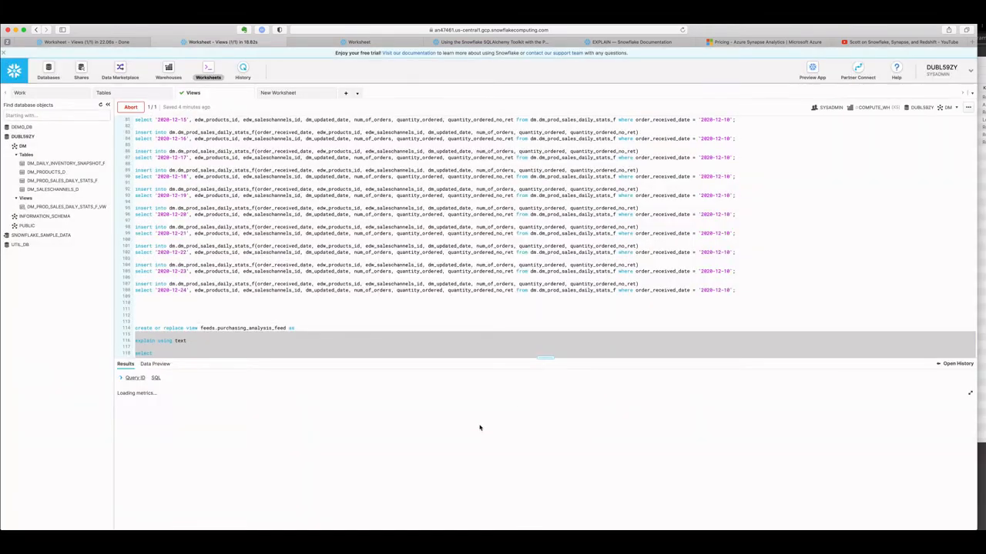
pyautogui.click(129, 106)
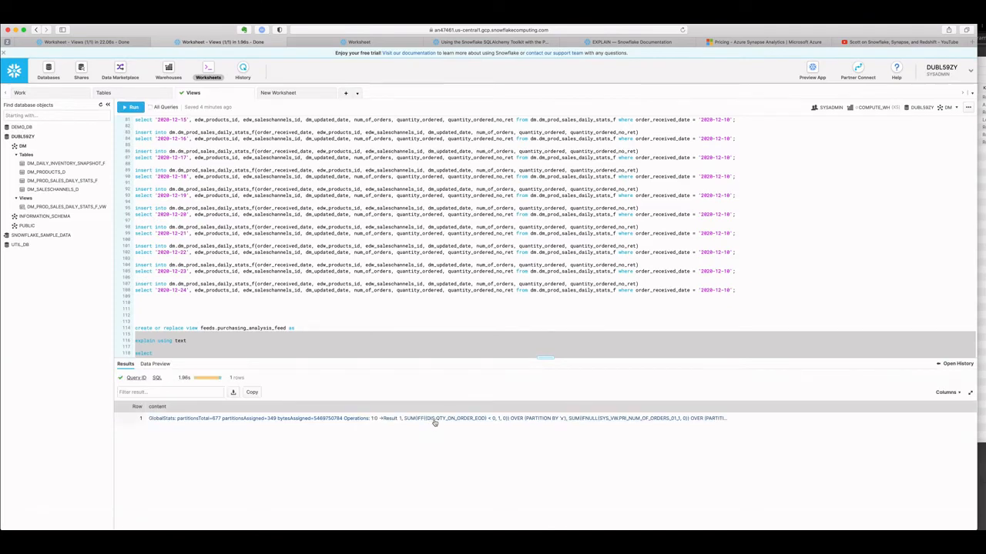
pyautogui.click(436, 418)
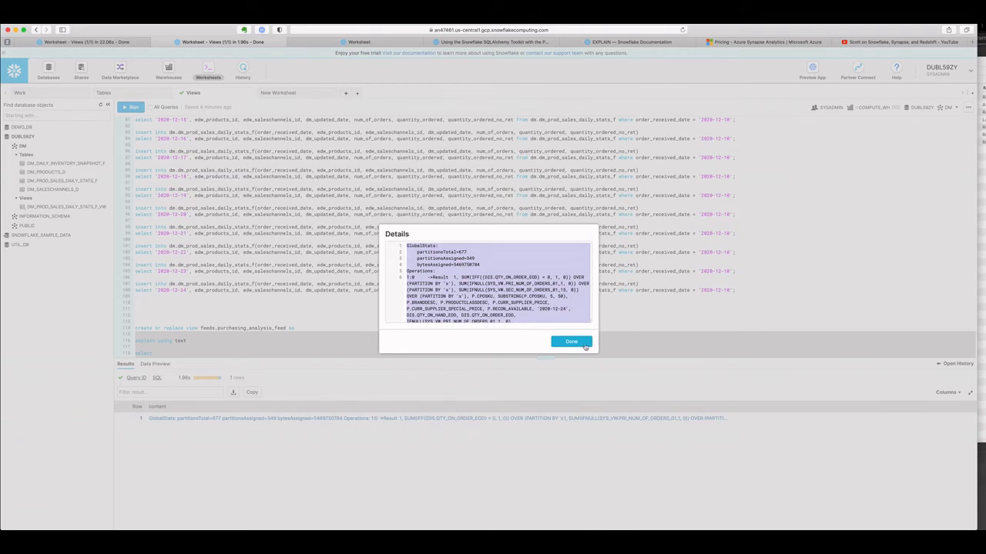
pyautogui.click(571, 342)
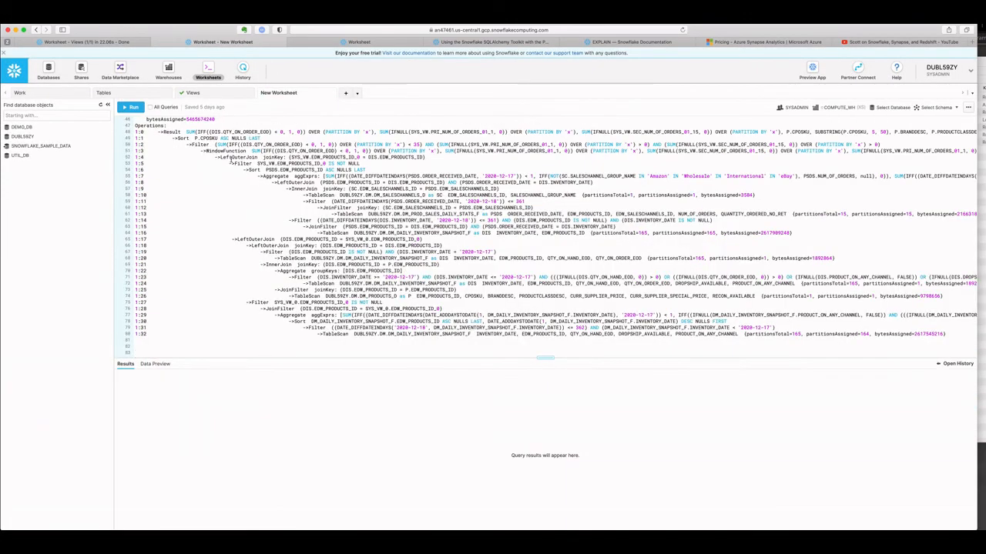
# - Leave the page and return to the original account's results: 49,014 rows in 22.06 s
pyautogui.scroll(3)
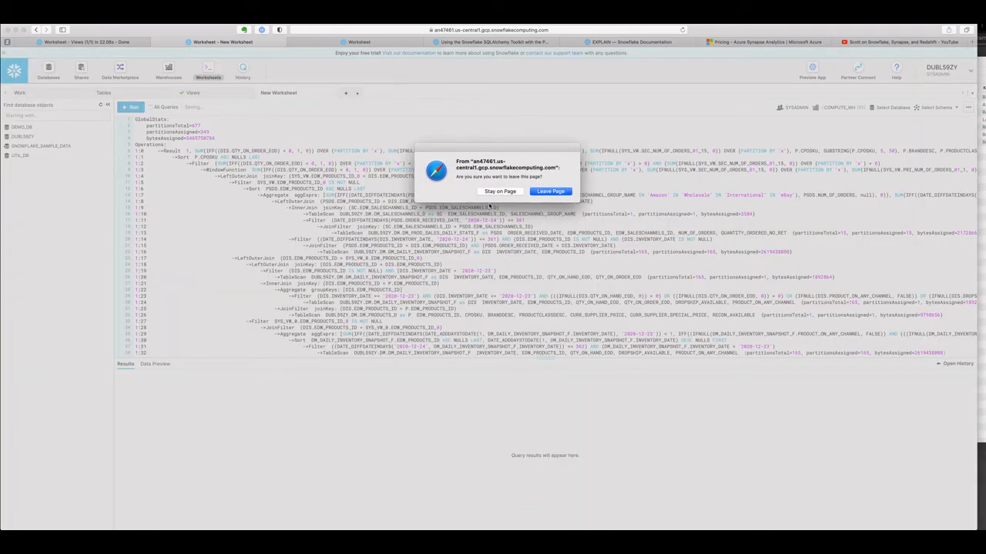
pyautogui.click(500, 191)
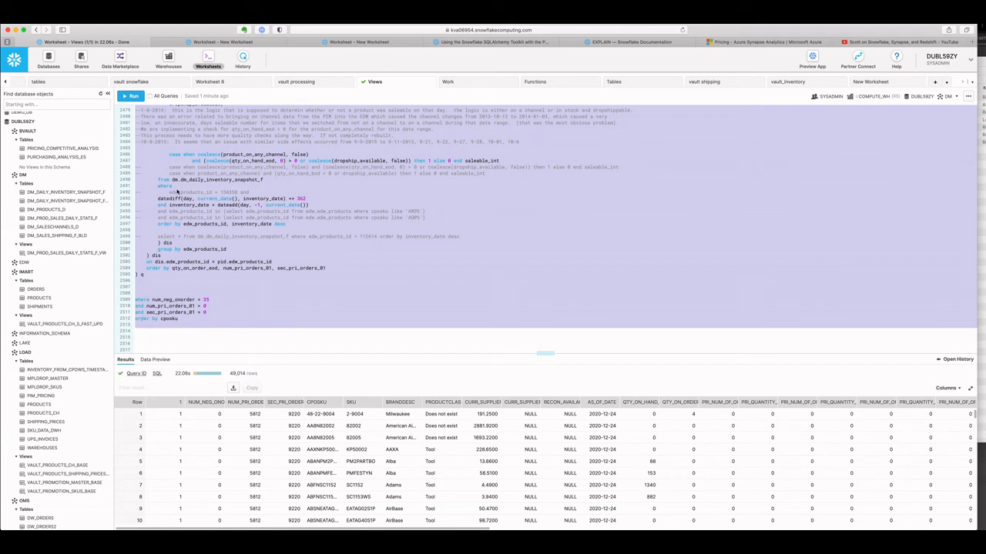
pyautogui.moveTo(348, 187)
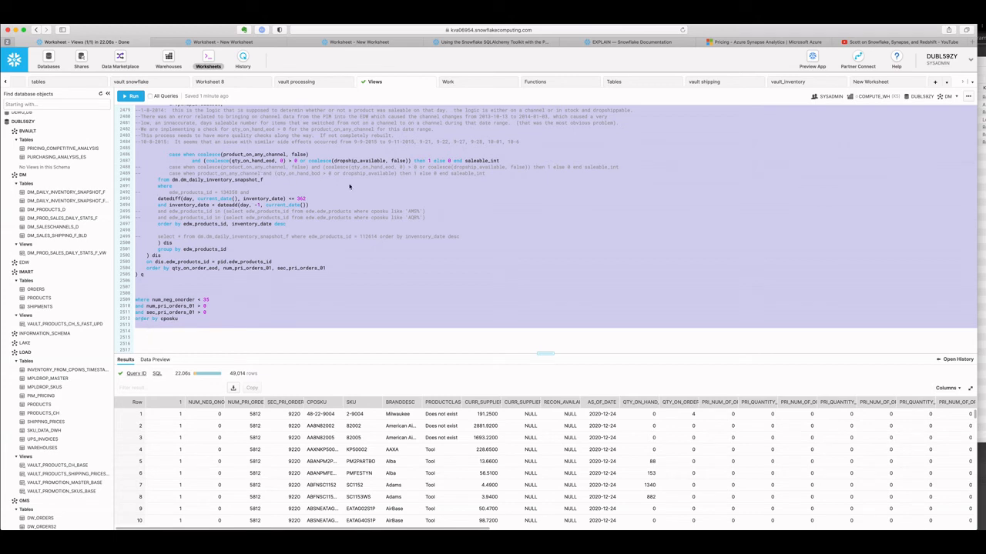
pyautogui.moveTo(341, 298)
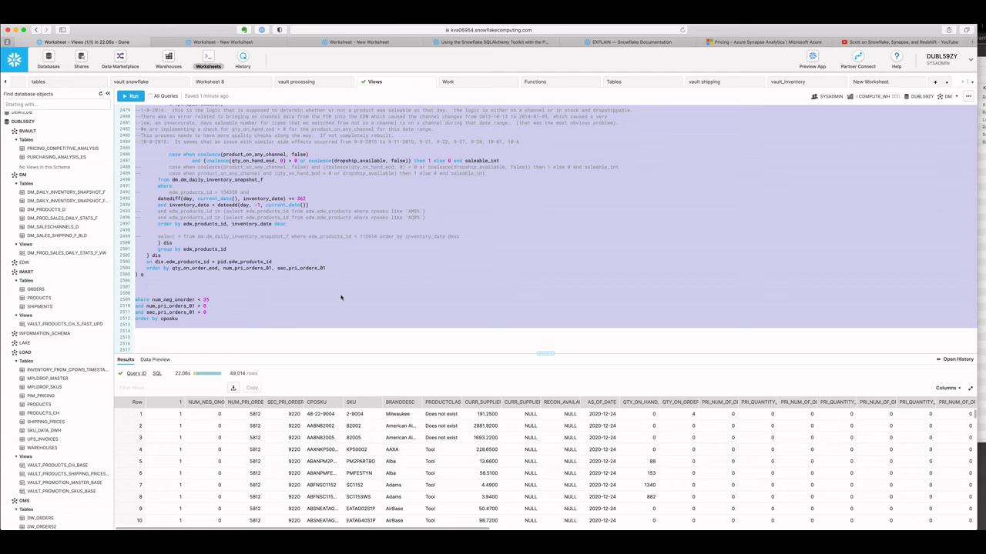
# - Scroll through the purchasing analysis query to find the EXPLAIN USING TEXT statement and start running it
pyautogui.scroll(3)
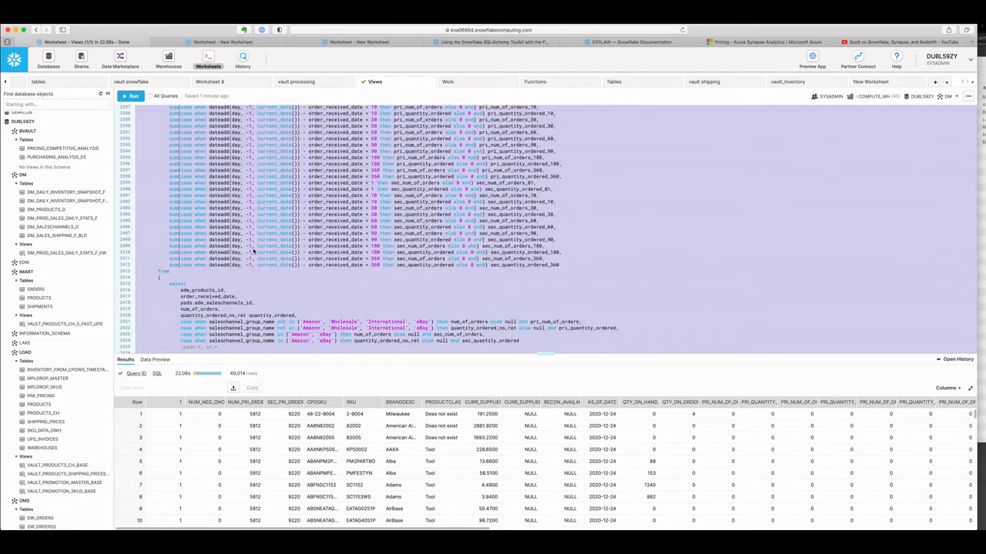
pyautogui.scroll(-3)
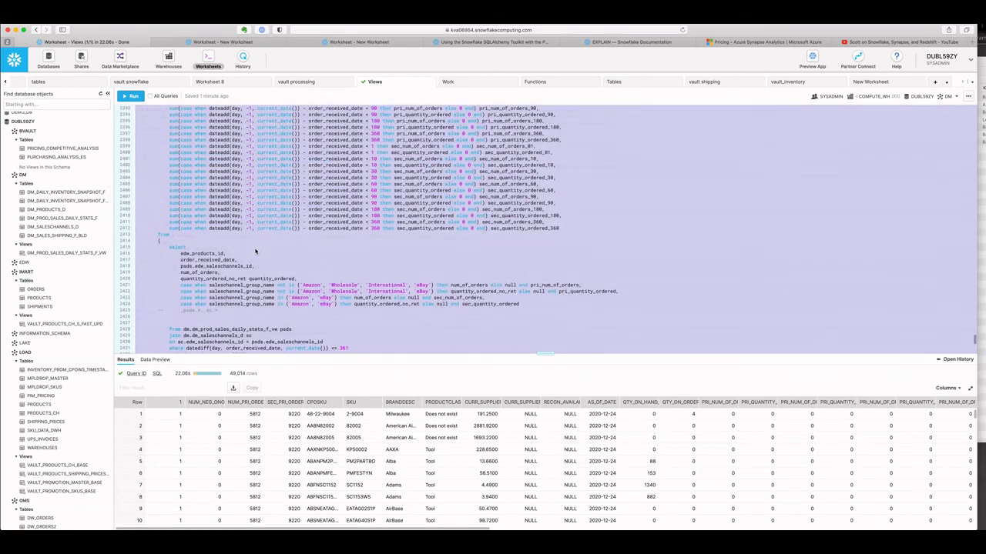
pyautogui.scroll(-3)
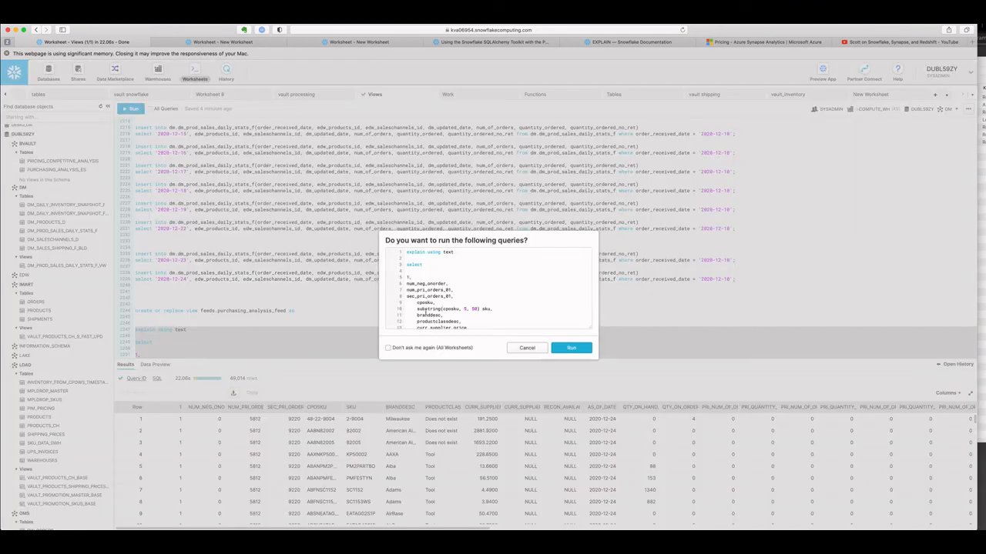
# - Run the explain query and close its plan details showing 349 of 677 partitions
pyautogui.click(571, 348)
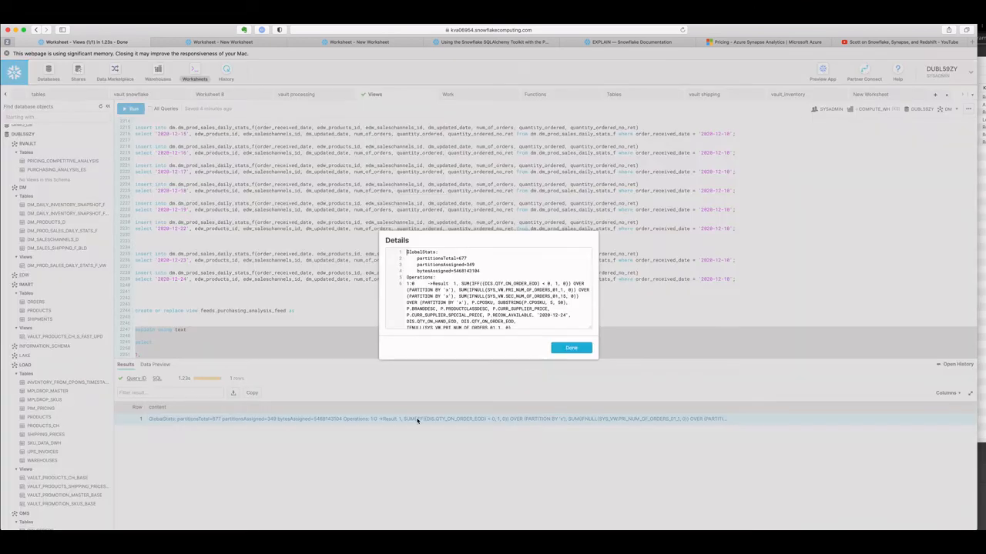
pyautogui.click(570, 348)
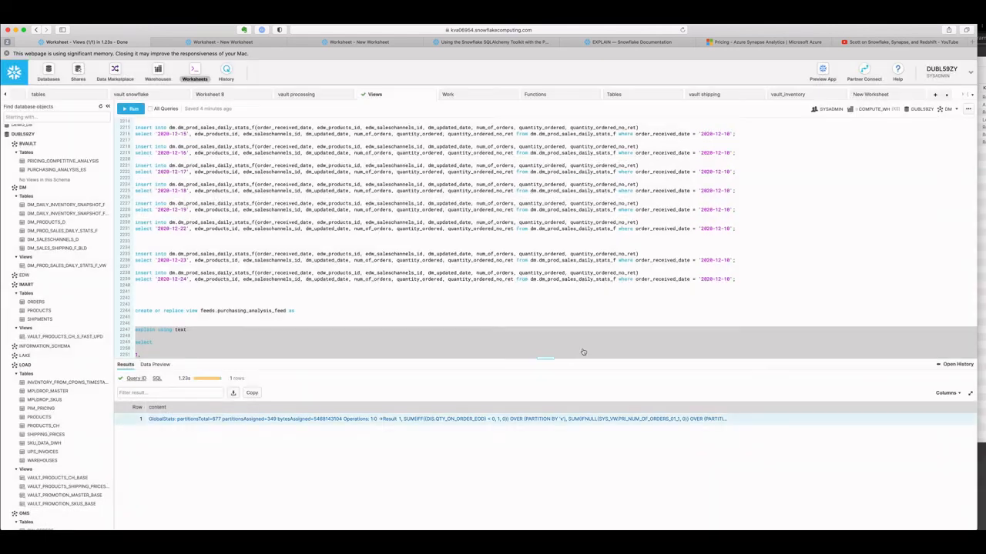
pyautogui.moveTo(375, 94)
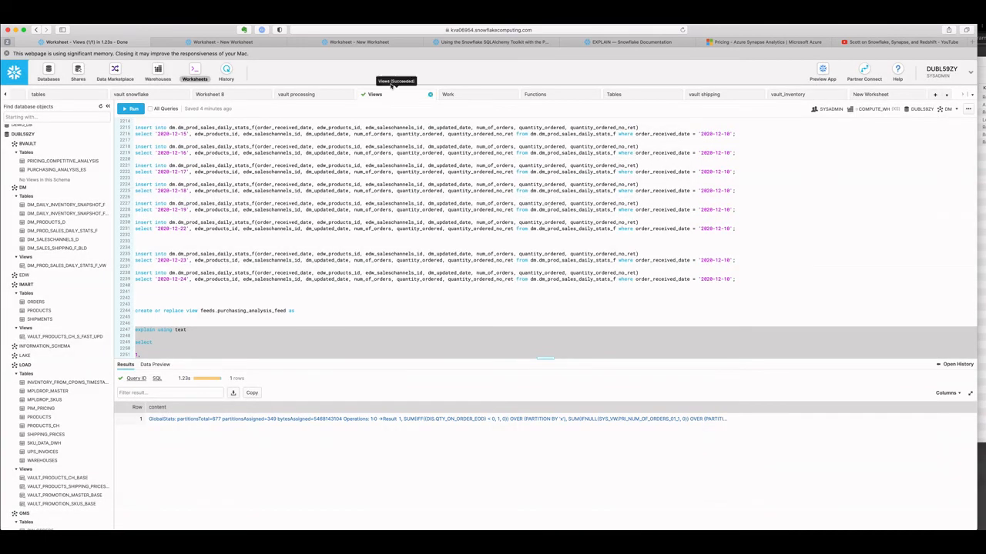
pyautogui.moveTo(570, 114)
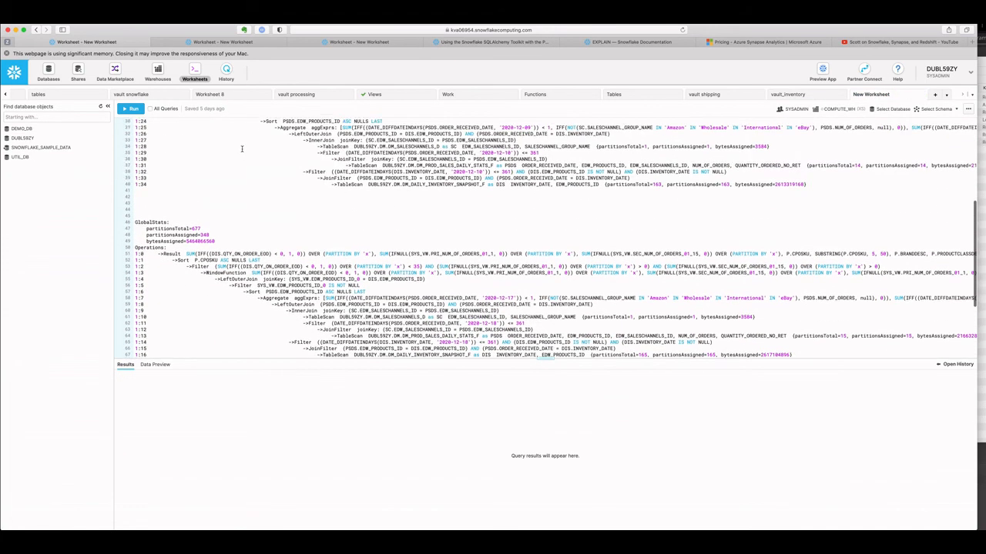
# - Review the pasted explain plans, then log back in to the Snowflake account
pyautogui.scroll(-3)
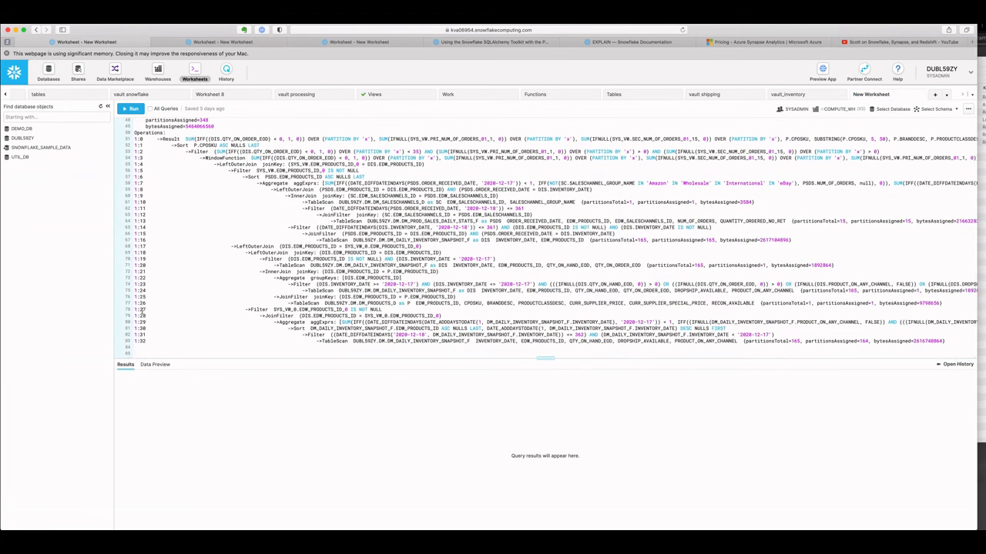
pyautogui.scroll(3)
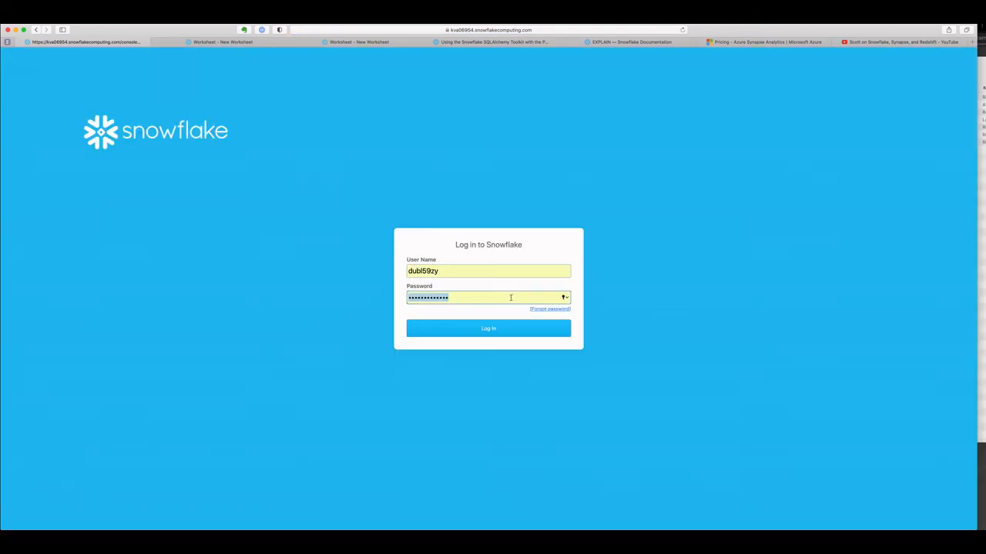
pyautogui.click(488, 329)
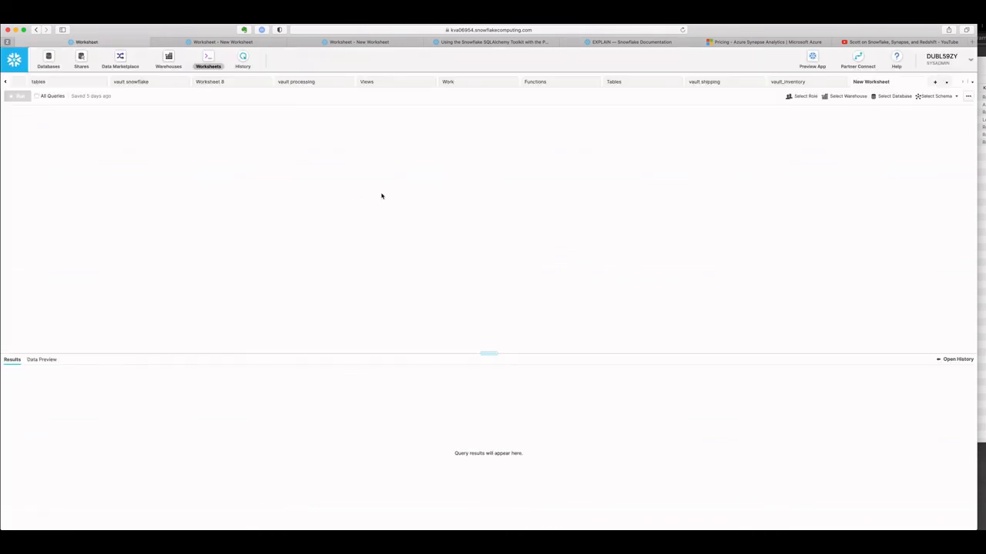